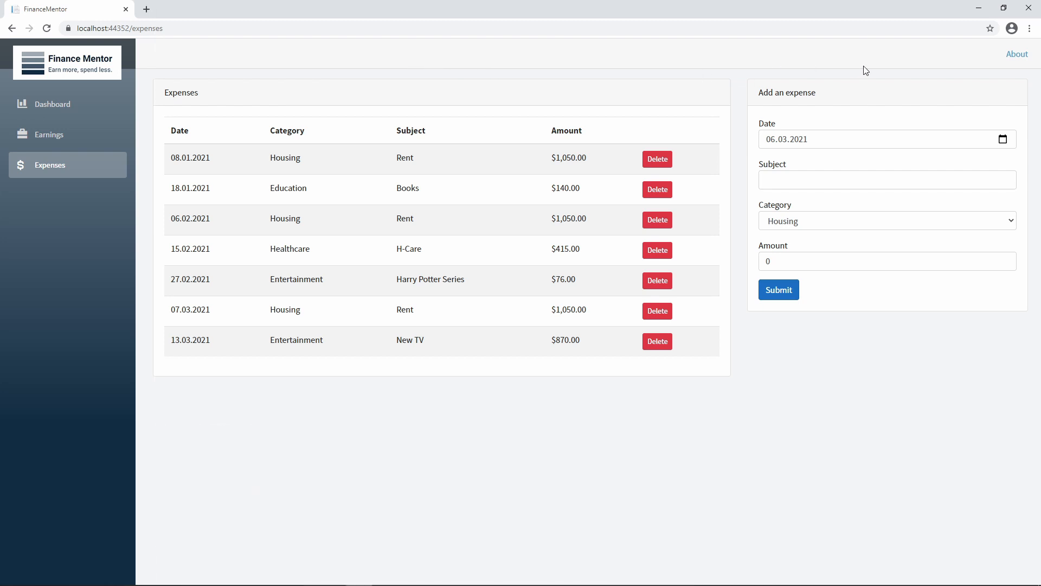
{"action": "mouse_move", "coordinate": [464, 76]}
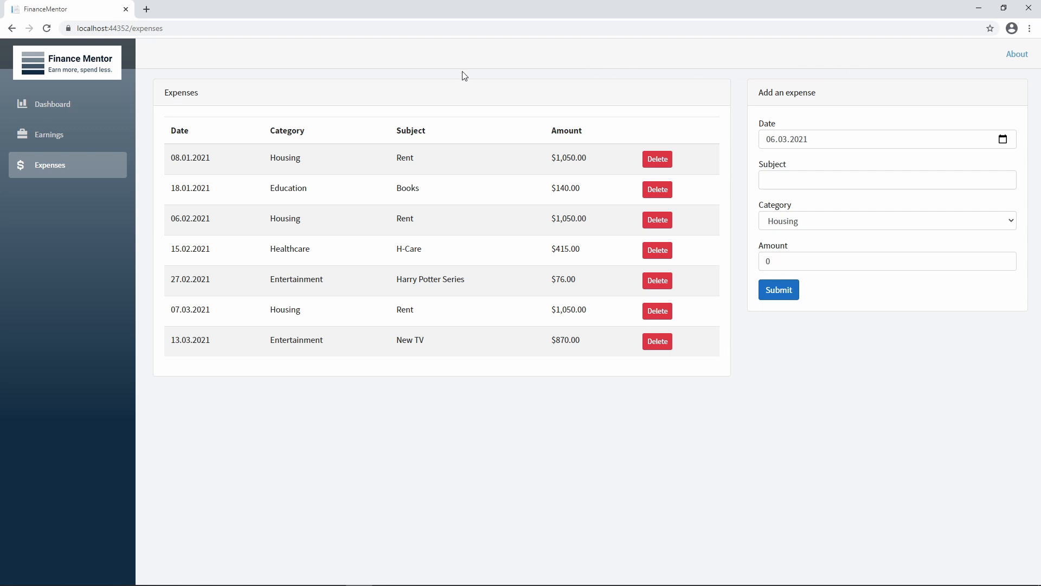
Open the Earnings page and submit the empty Add an earning form
{"action": "left_click", "coordinate": [48, 134]}
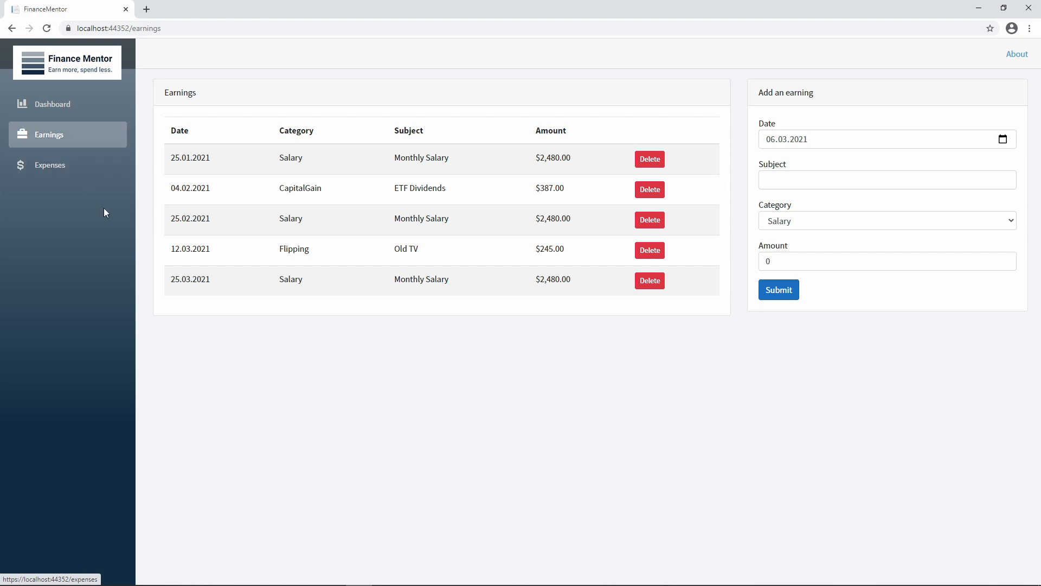
{"action": "mouse_move", "coordinate": [500, 337]}
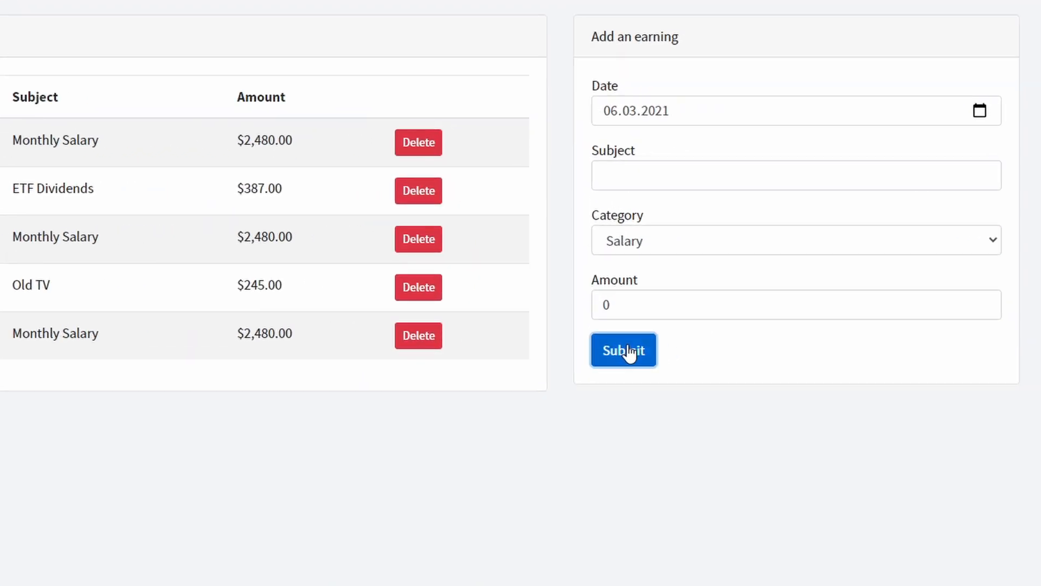
{"action": "left_click", "coordinate": [622, 350]}
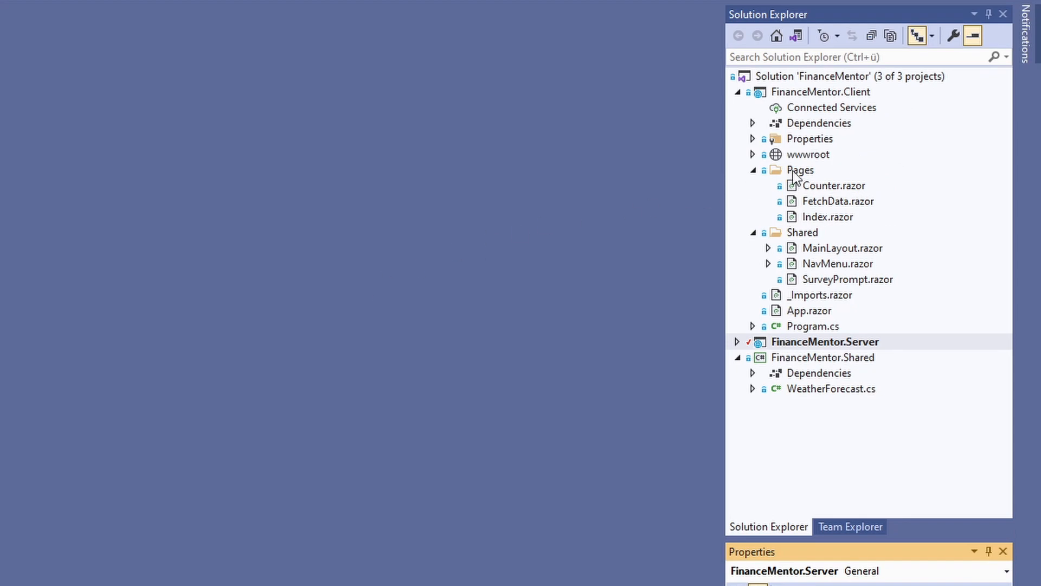
Create the Earnings.razor Razor component in the client project's Pages folder
{"action": "right_click", "coordinate": [799, 169]}
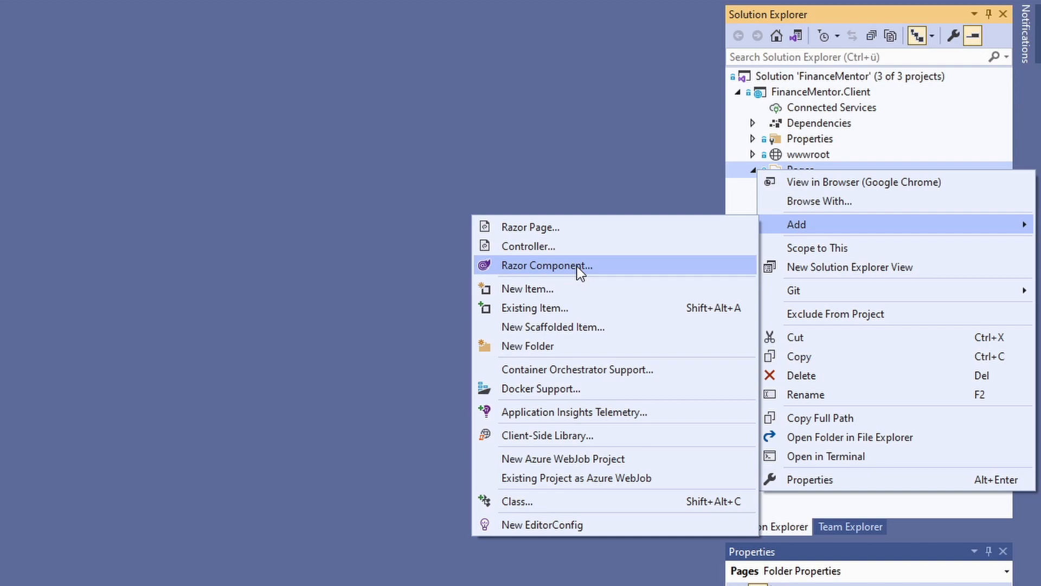
{"action": "left_click", "coordinate": [546, 265]}
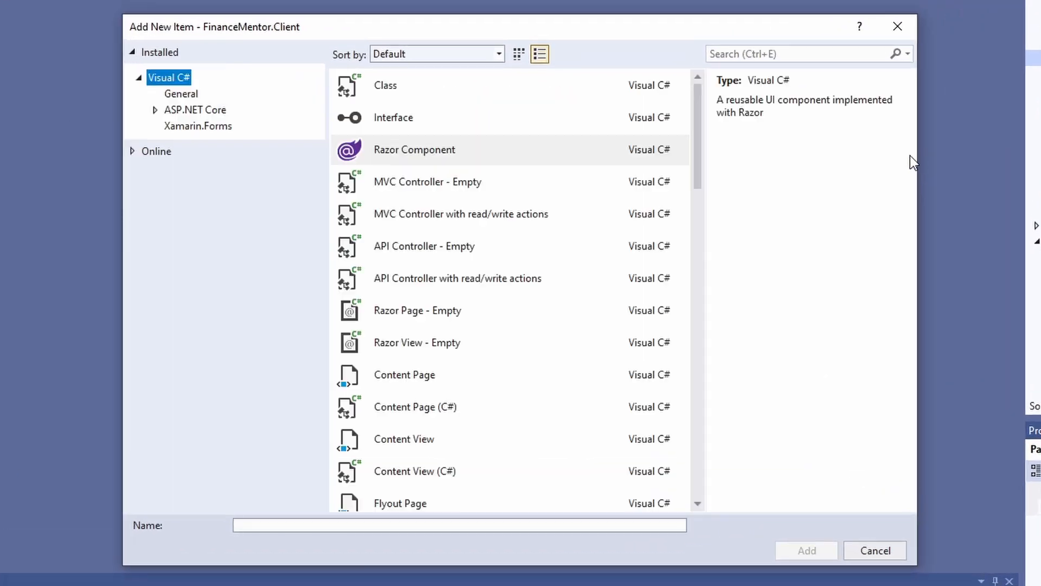
{"action": "type", "text": "Component.razor"}
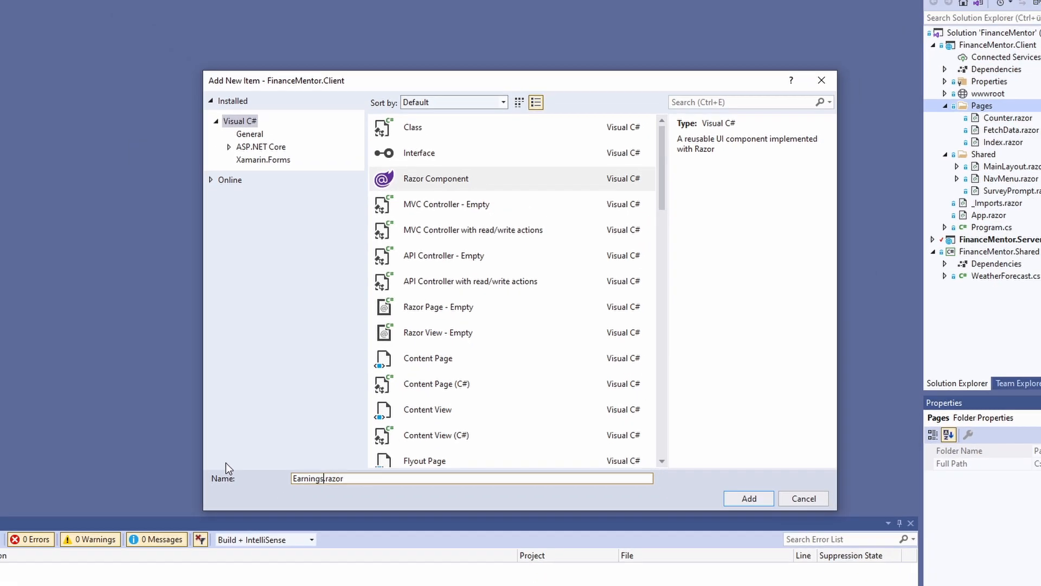
{"action": "left_click", "coordinate": [748, 499]}
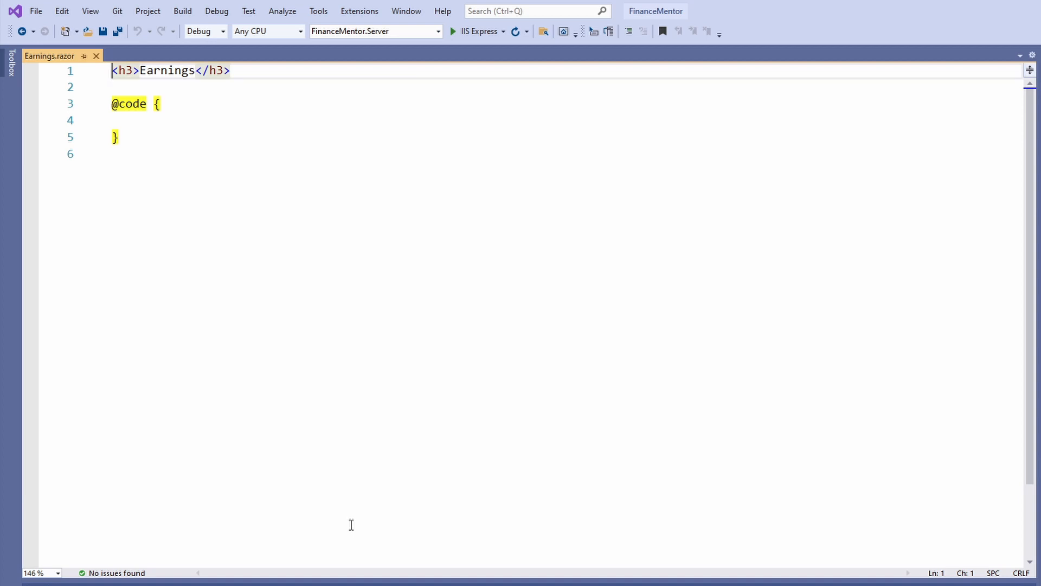
{"action": "key", "text": "Enter"}
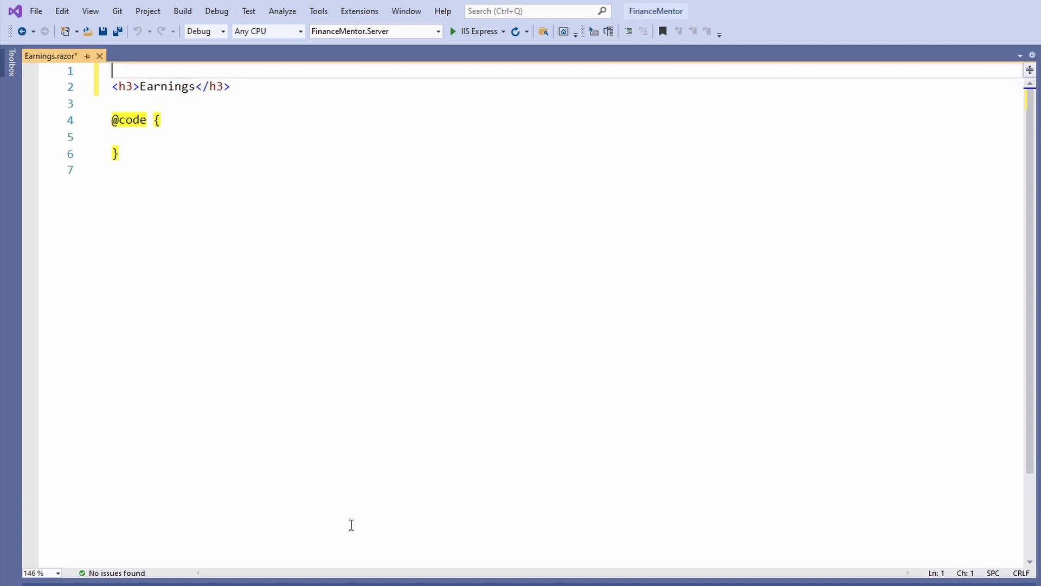
{"action": "type", "text": "@page"}
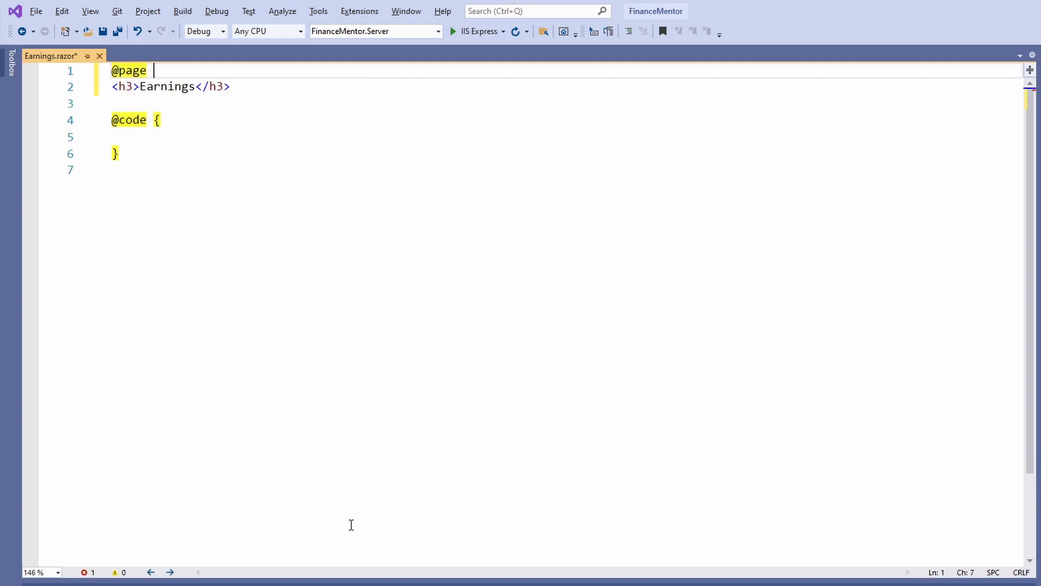
{"action": "type", "text": "\"/earn\""}
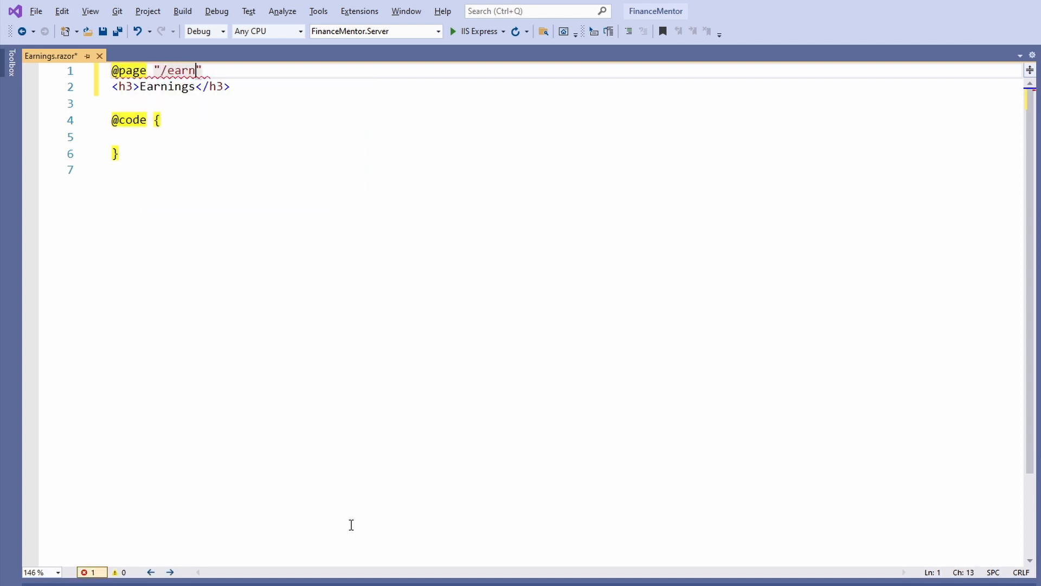
{"action": "type", "text": "ings"}
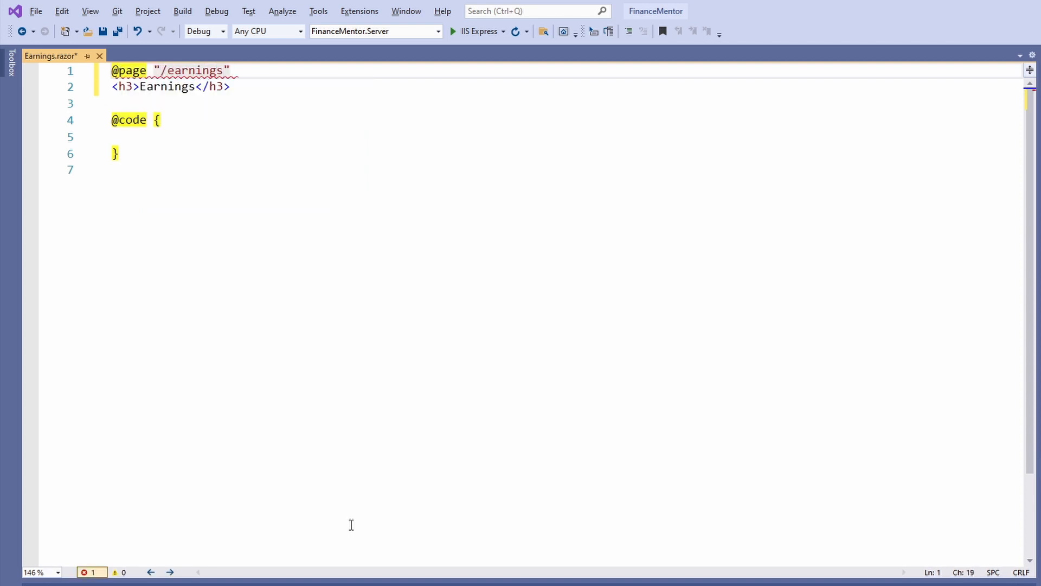
{"action": "key", "text": "ctrl+s"}
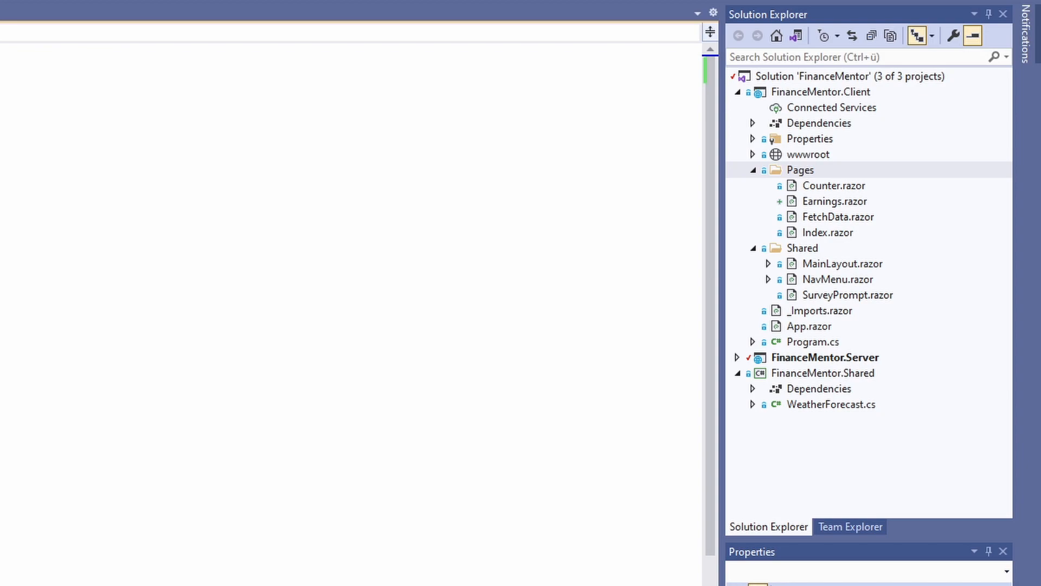
In NavMenu.razor, add an Earnings NavLink with href earnings
{"action": "double_click", "coordinate": [840, 279]}
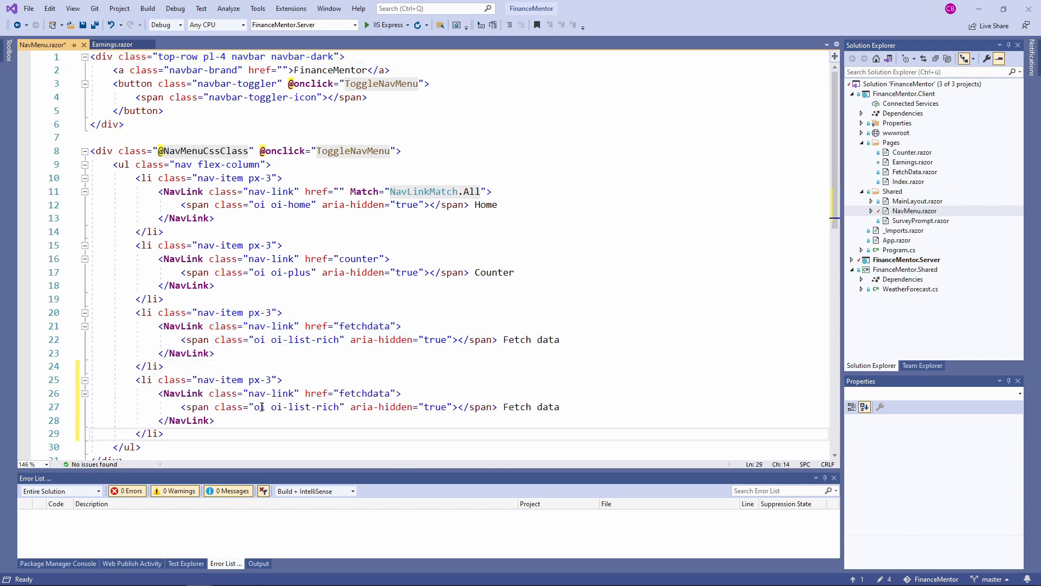
{"action": "type", "text": "earnings"}
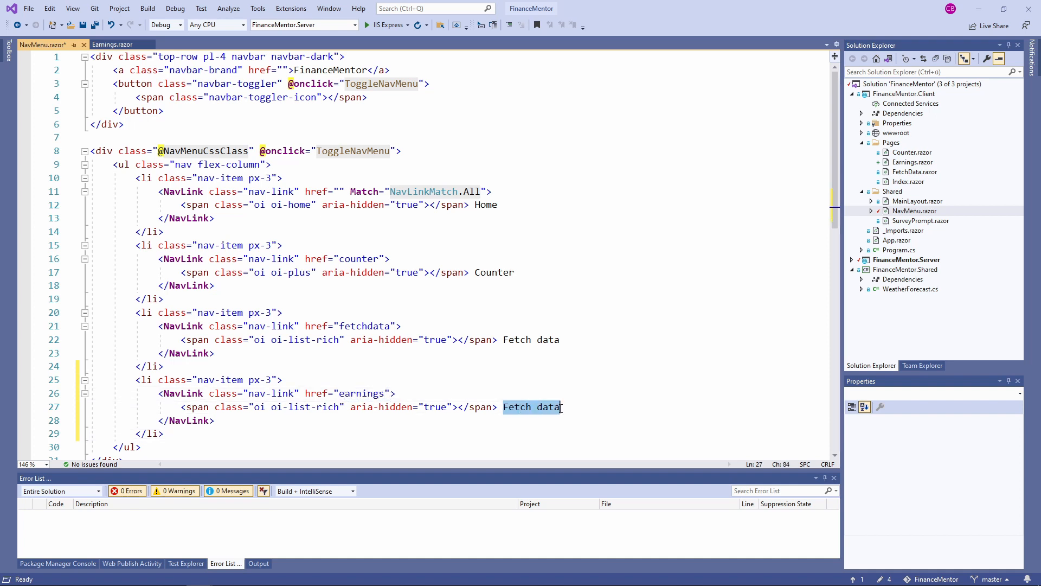
{"action": "type", "text": "Earnings"}
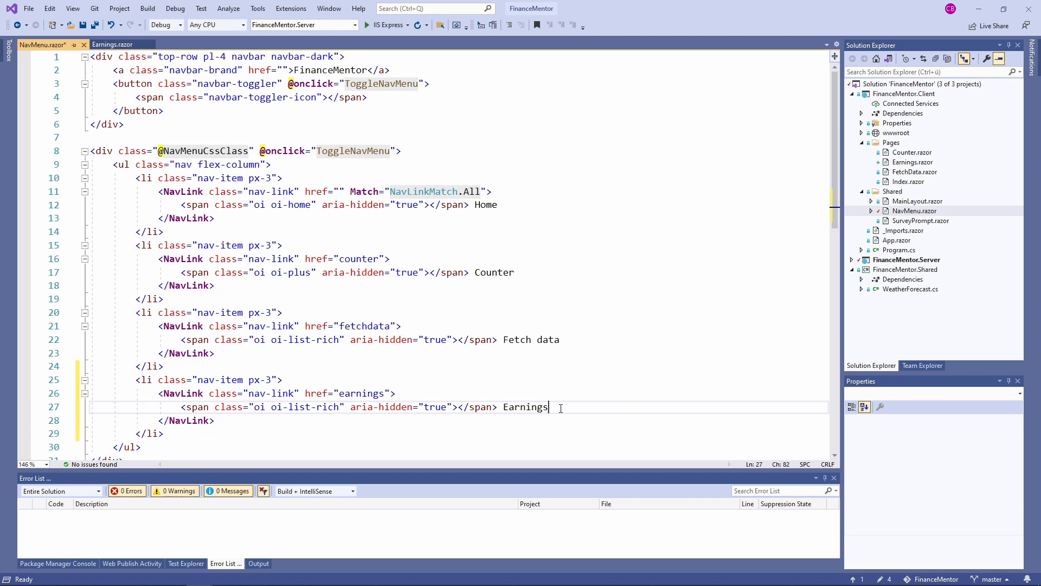
{"action": "double_click", "coordinate": [313, 406]}
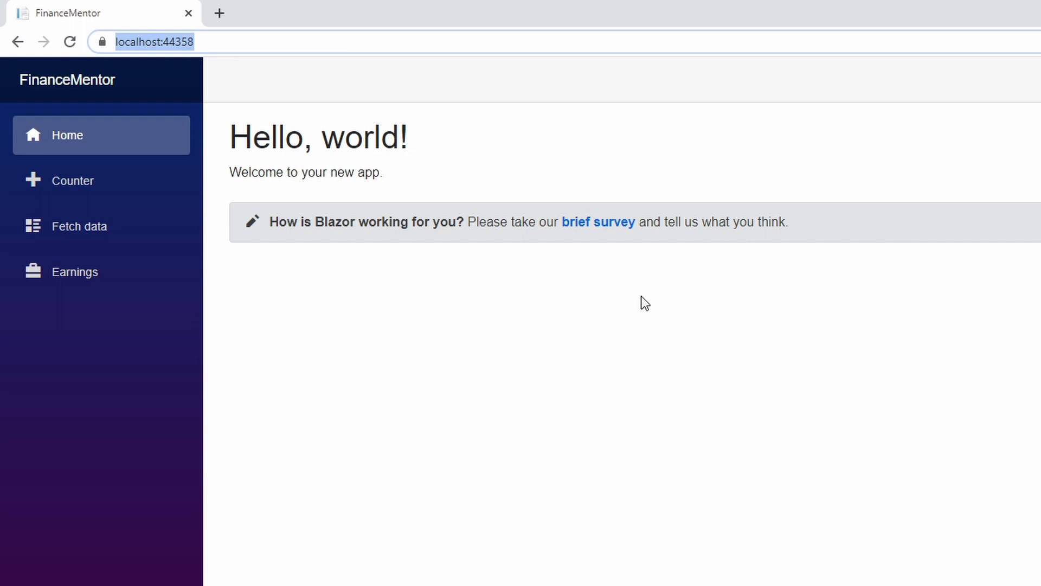
{"action": "mouse_move", "coordinate": [558, 295]}
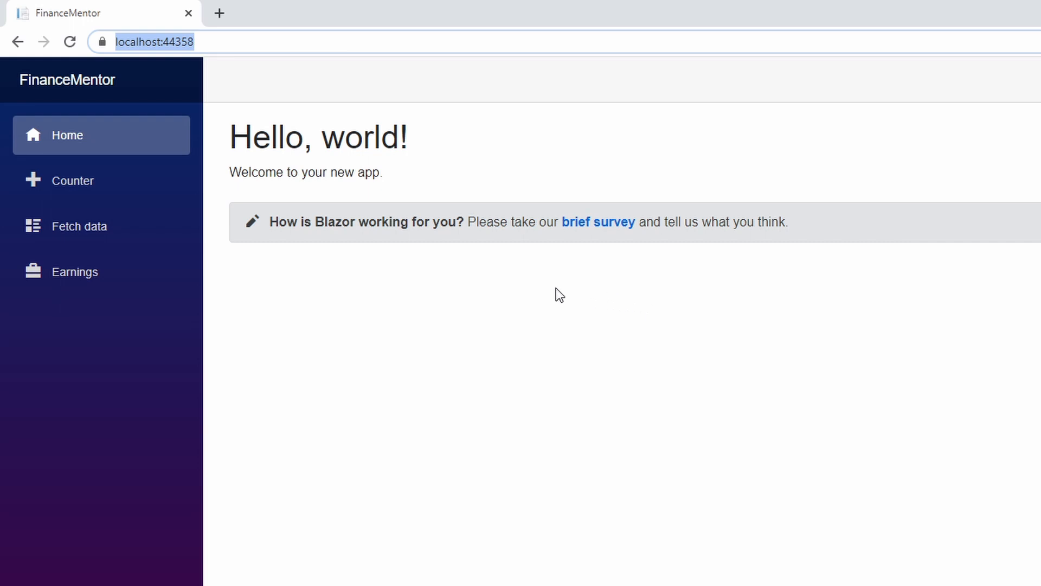
Open the Earnings page from the app's left menu, then return to Visual Studio
{"action": "left_click", "coordinate": [74, 271]}
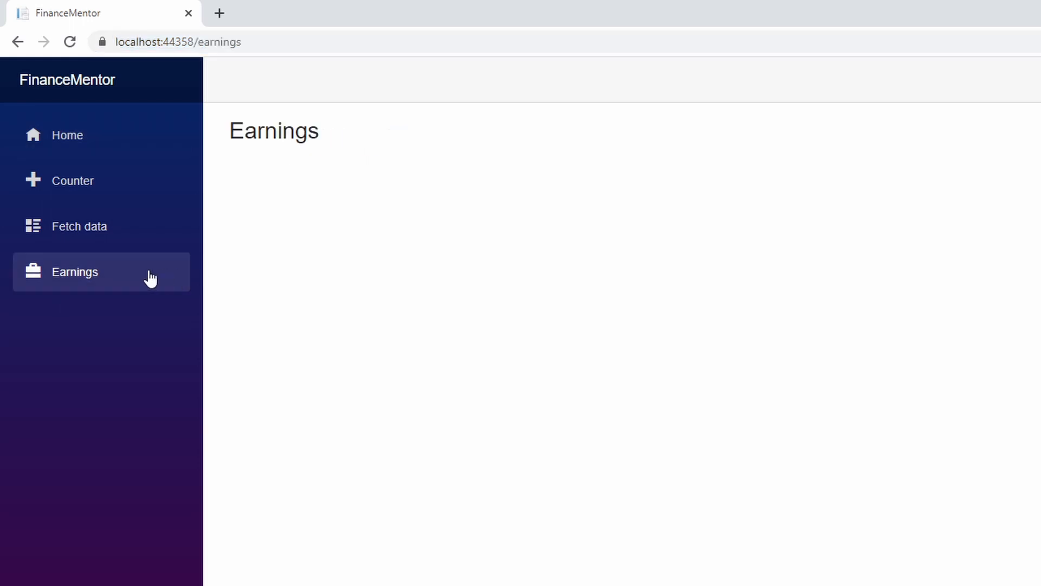
{"action": "left_click", "coordinate": [177, 42]}
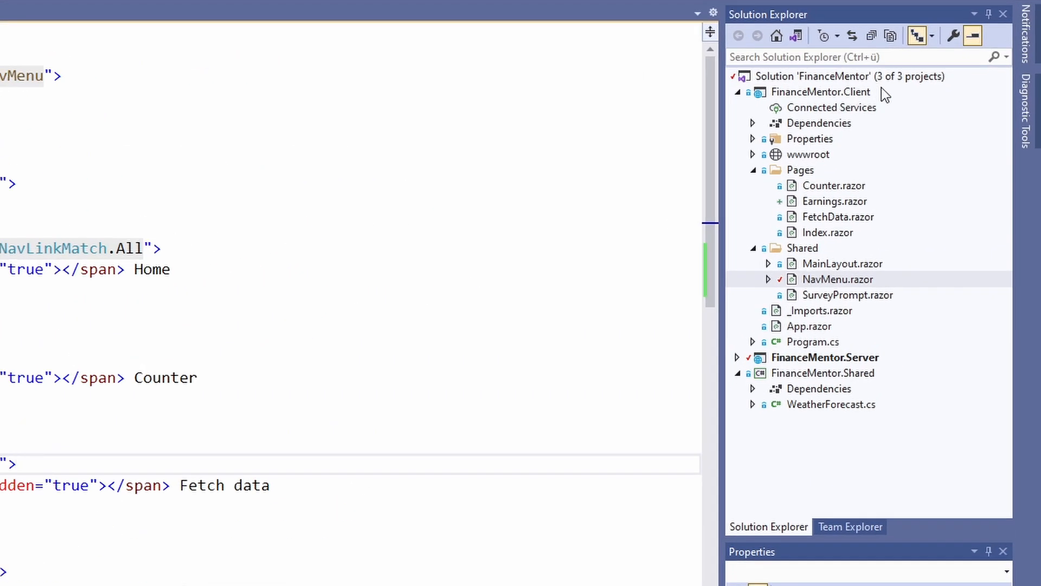
Create a new Components folder in the client project
{"action": "left_click", "coordinate": [820, 91]}
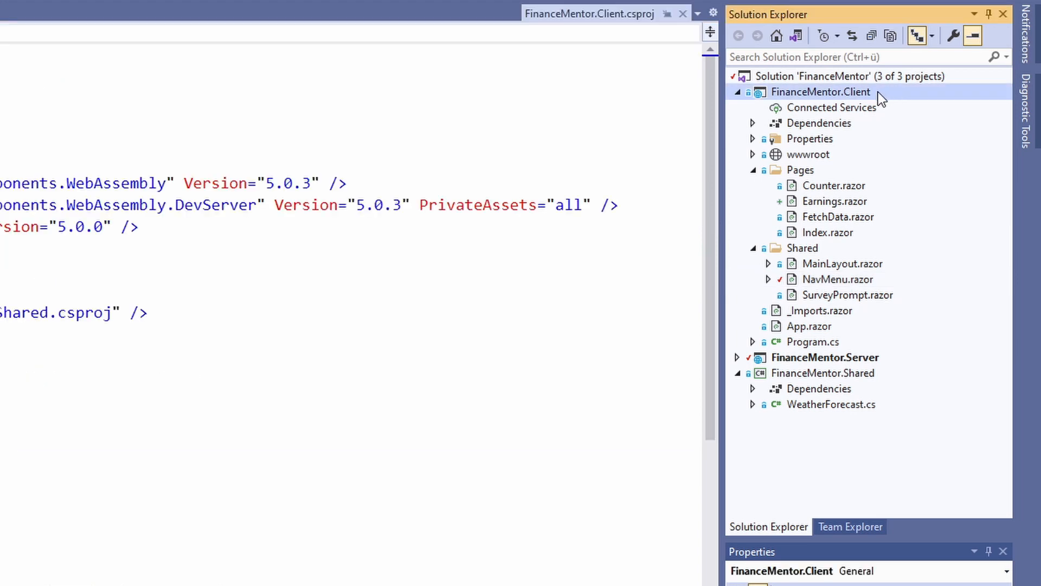
{"action": "right_click", "coordinate": [821, 92]}
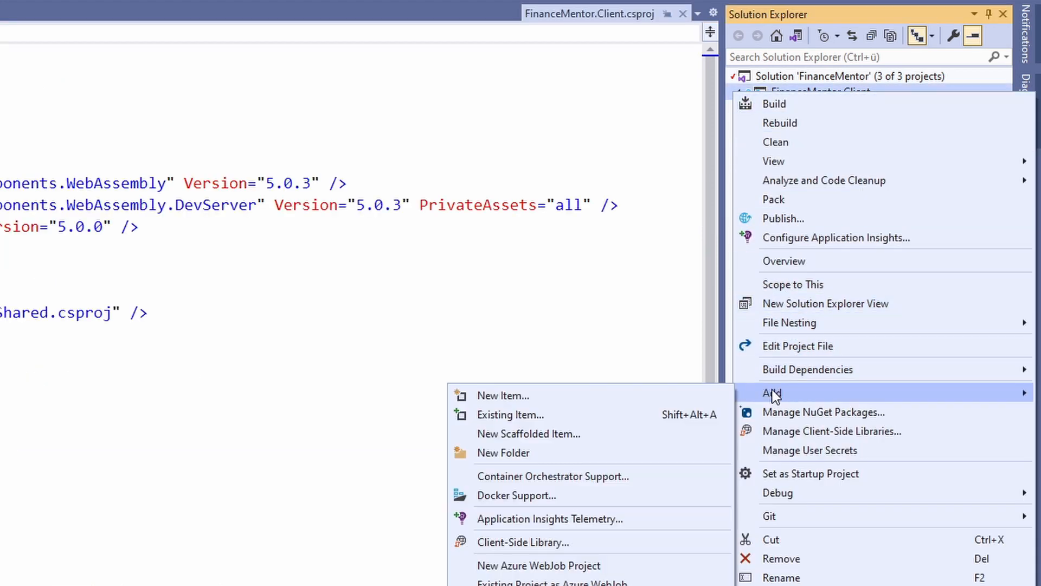
{"action": "left_click", "coordinate": [503, 452]}
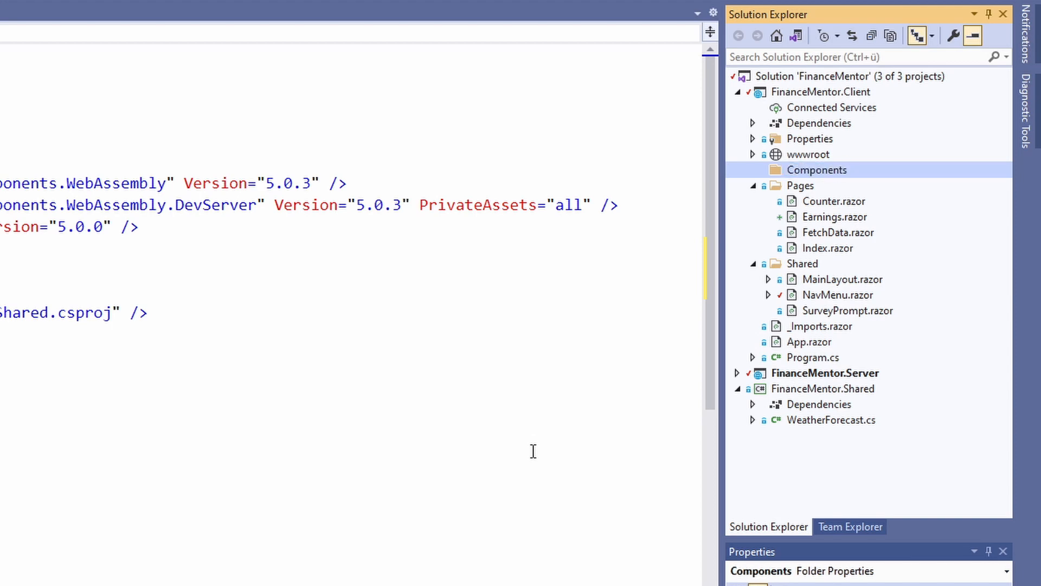
Add an EarningForm Razor component to the Components folder
{"action": "right_click", "coordinate": [817, 169]}
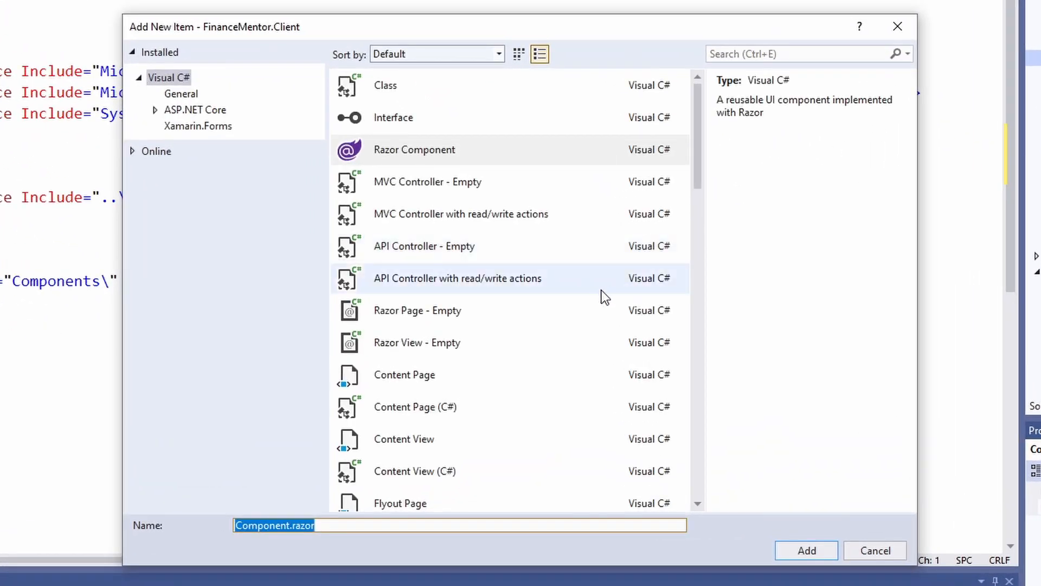
{"action": "type", "text": "EarningFor"}
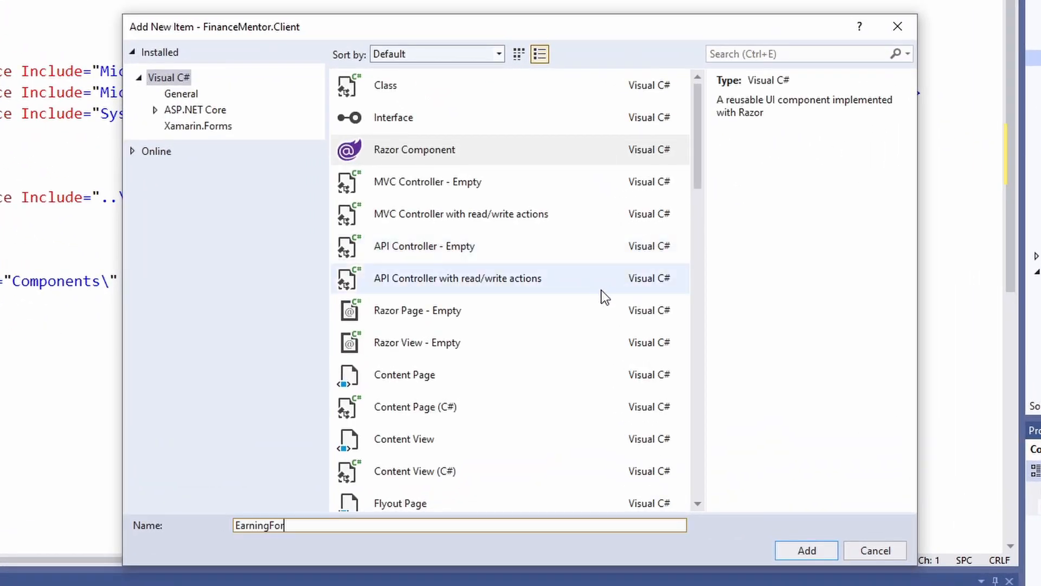
{"action": "left_click", "coordinate": [806, 550]}
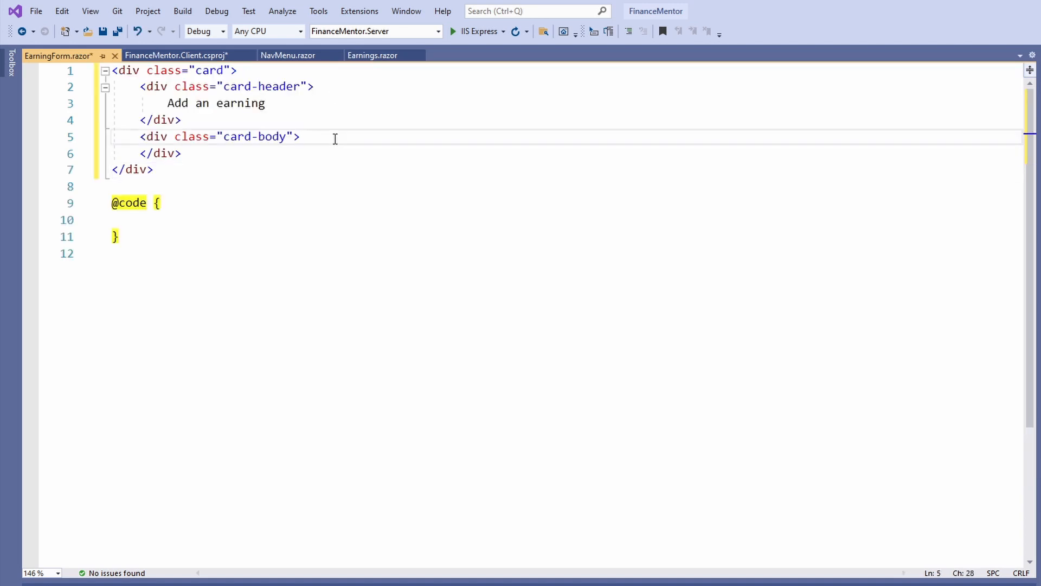
{"action": "type", "text": "<EditForm"}
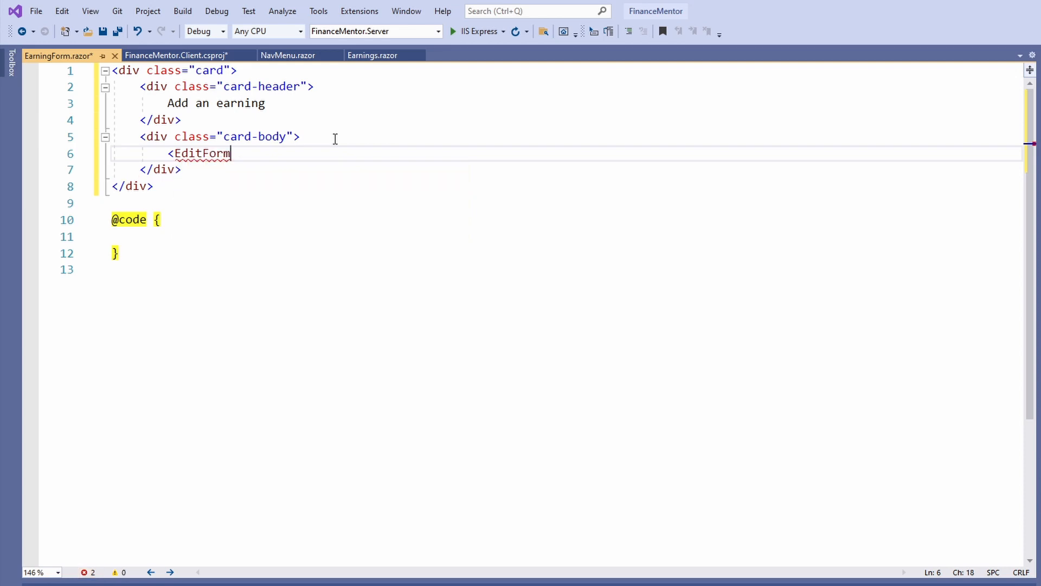
{"action": "type", "text": "m"}
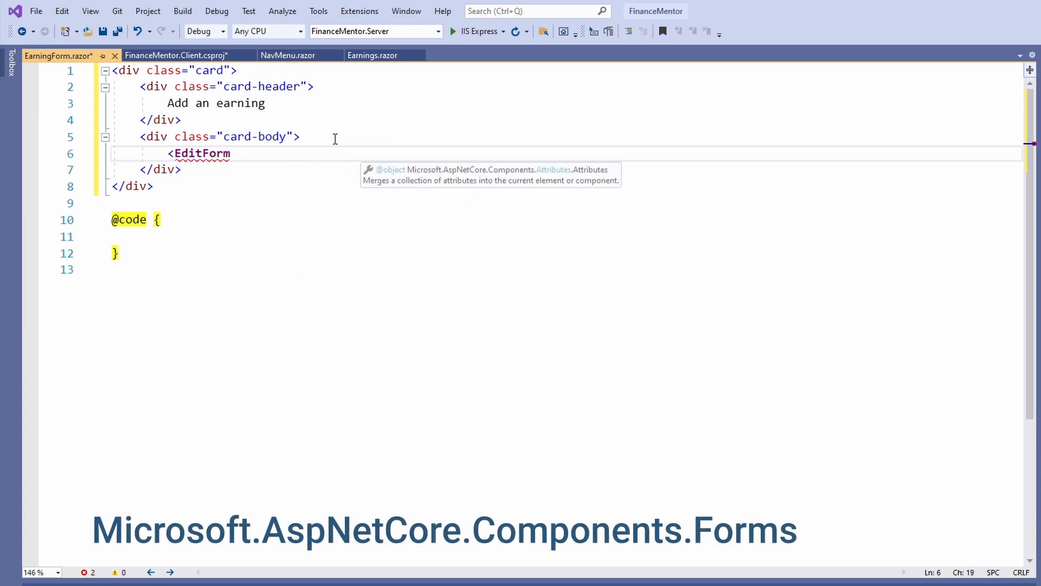
{"action": "type", "text": ">"}
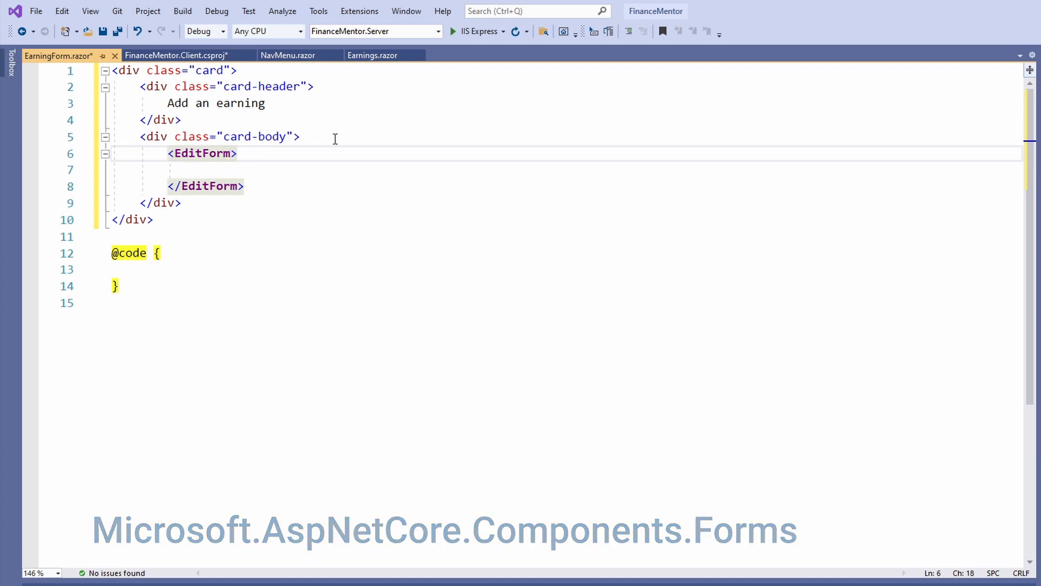
{"action": "type", "text": "Model=\""}
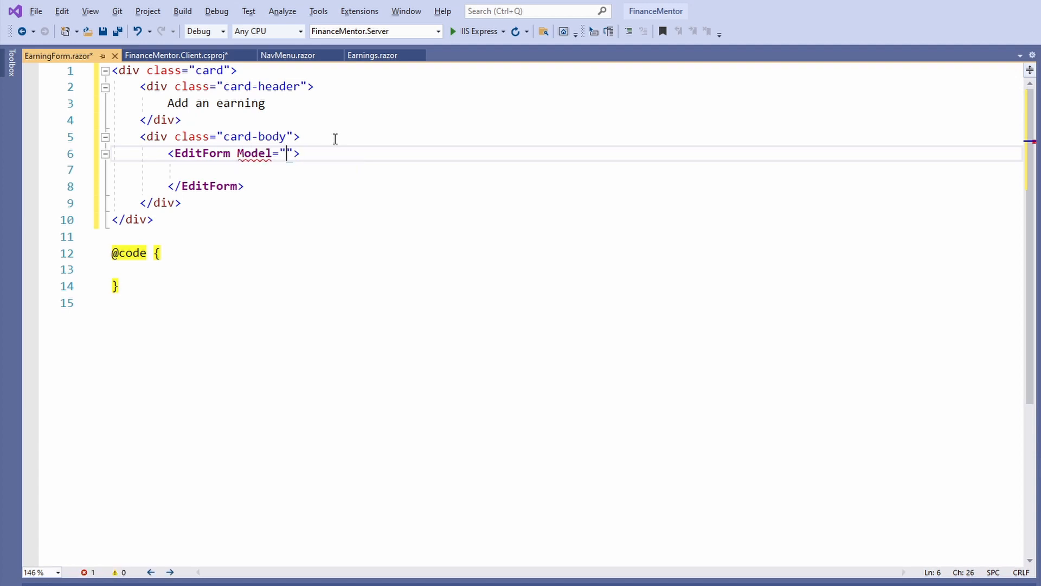
{"action": "type", "text": "@earning\""}
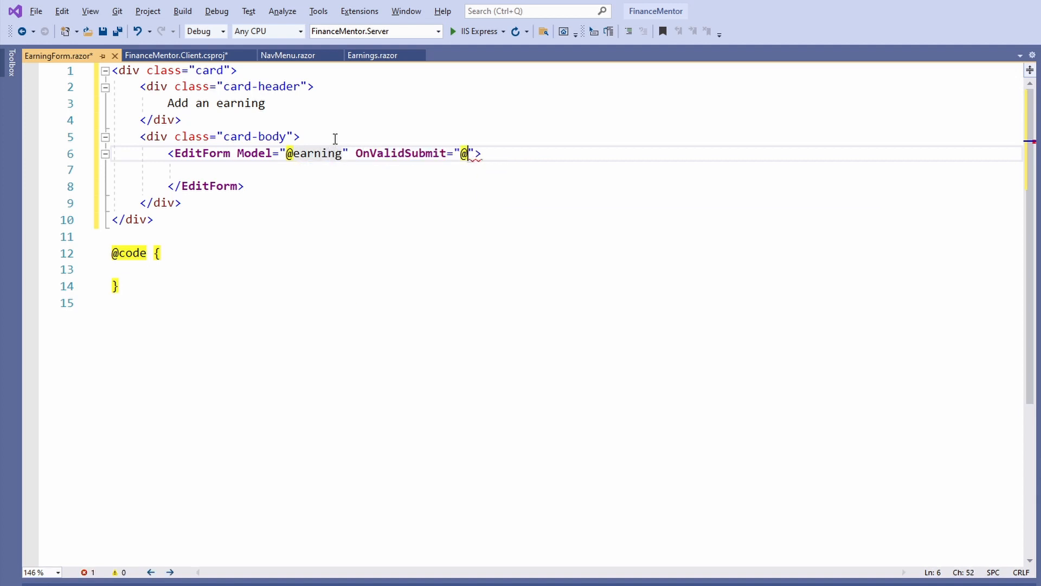
{"action": "type", "text": "OnValid"}
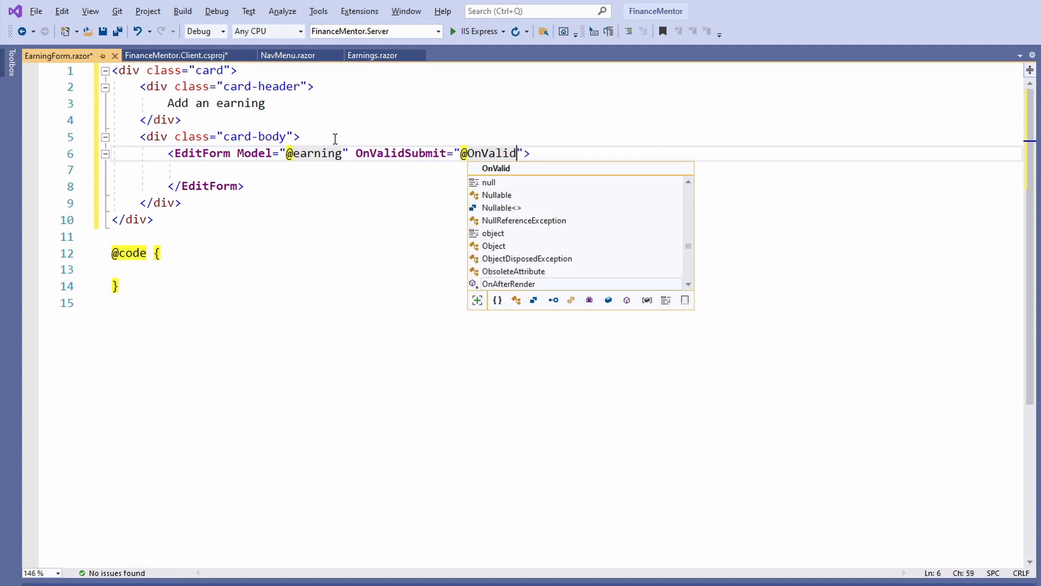
{"action": "type", "text": "Submit"}
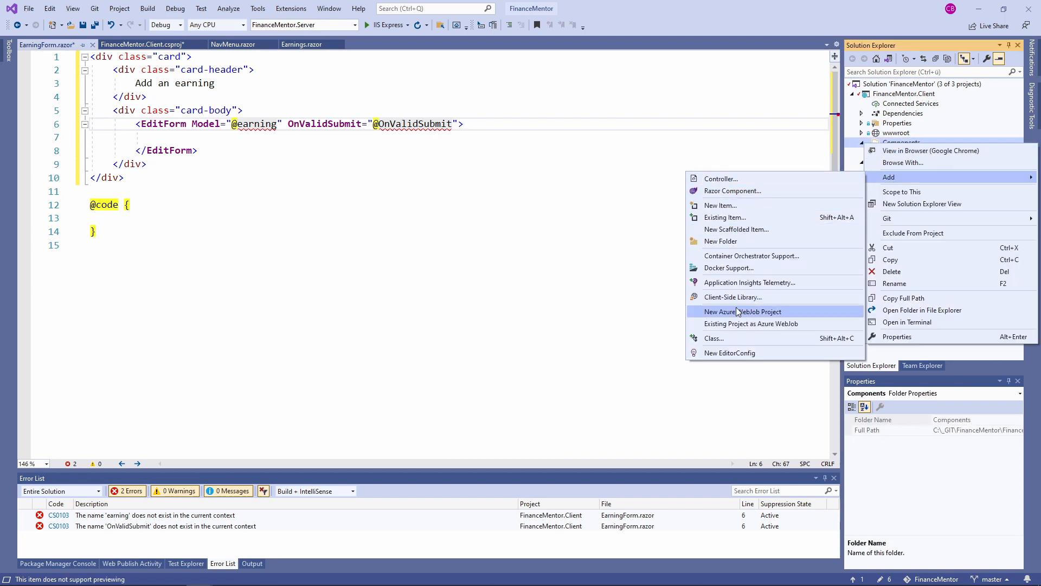
Add an EarningModel class and declare its Date, Subject, Category and Amount properties
{"action": "left_click", "coordinate": [721, 205]}
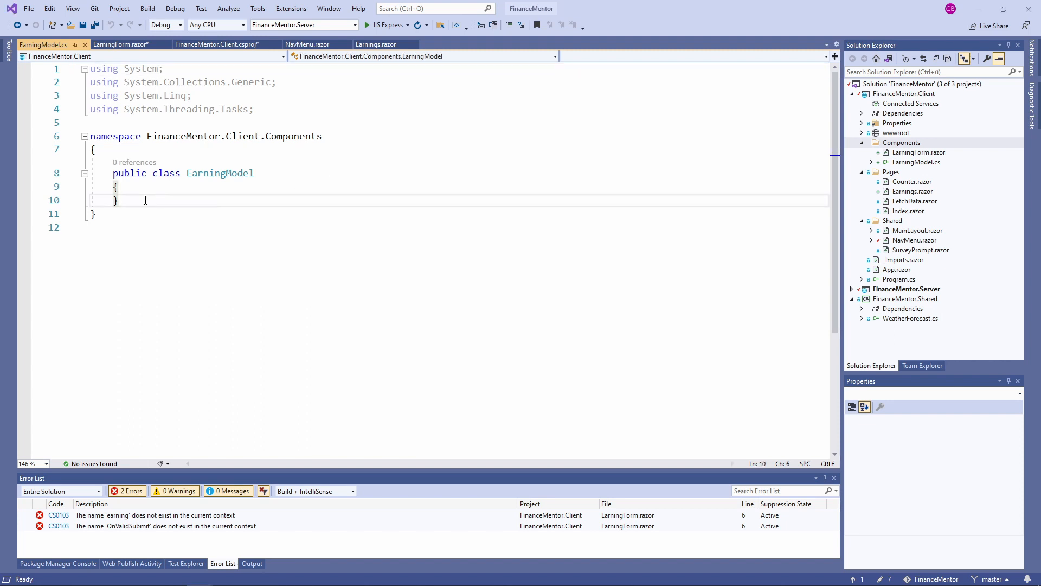
{"action": "type", "text": "public DateTime Date { get; set; }"}
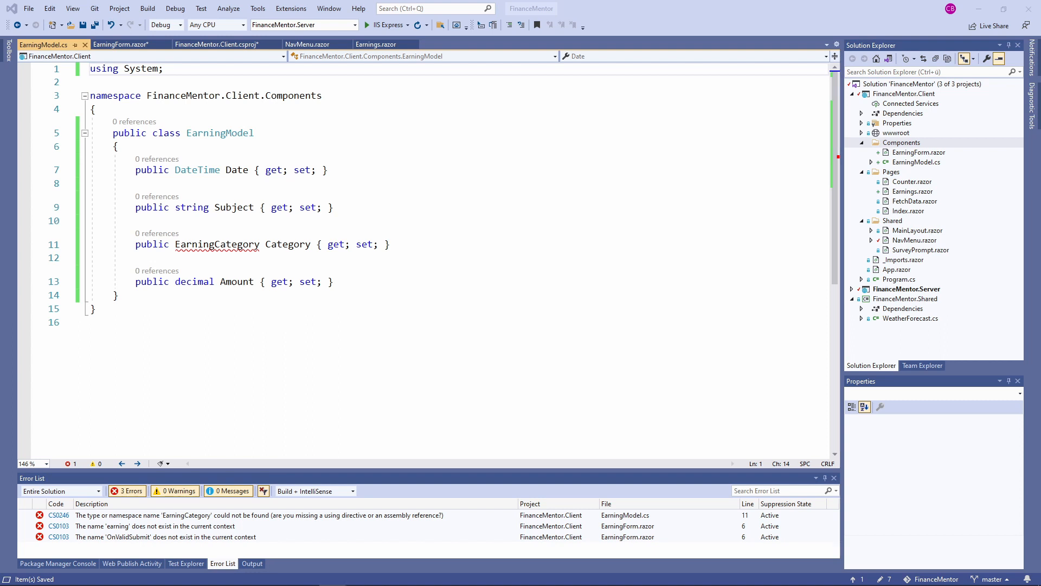
{"action": "mouse_move", "coordinate": [444, 240]}
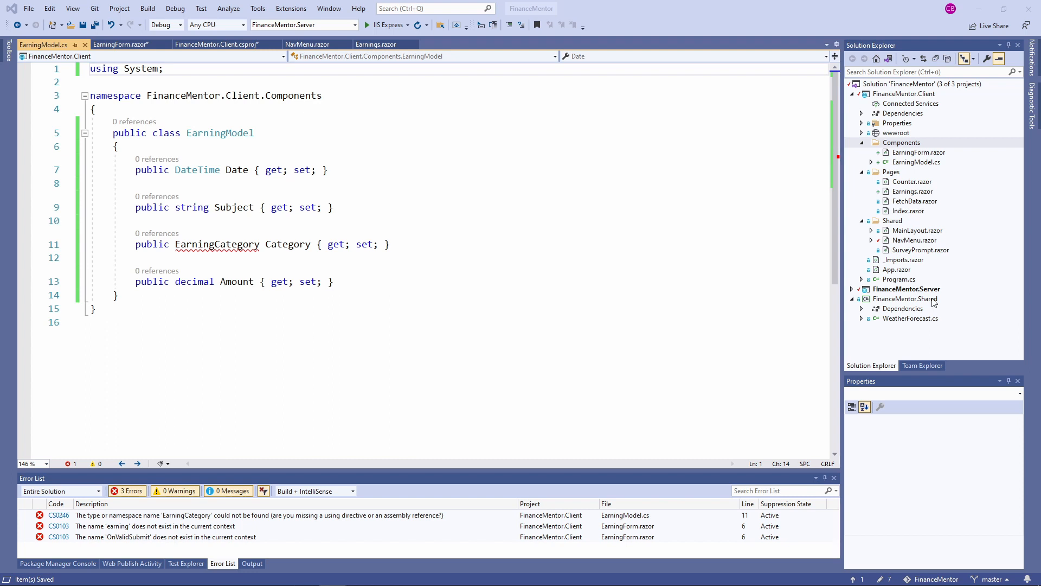
Add a new EarningCategory class file to the project
{"action": "right_click", "coordinate": [906, 298]}
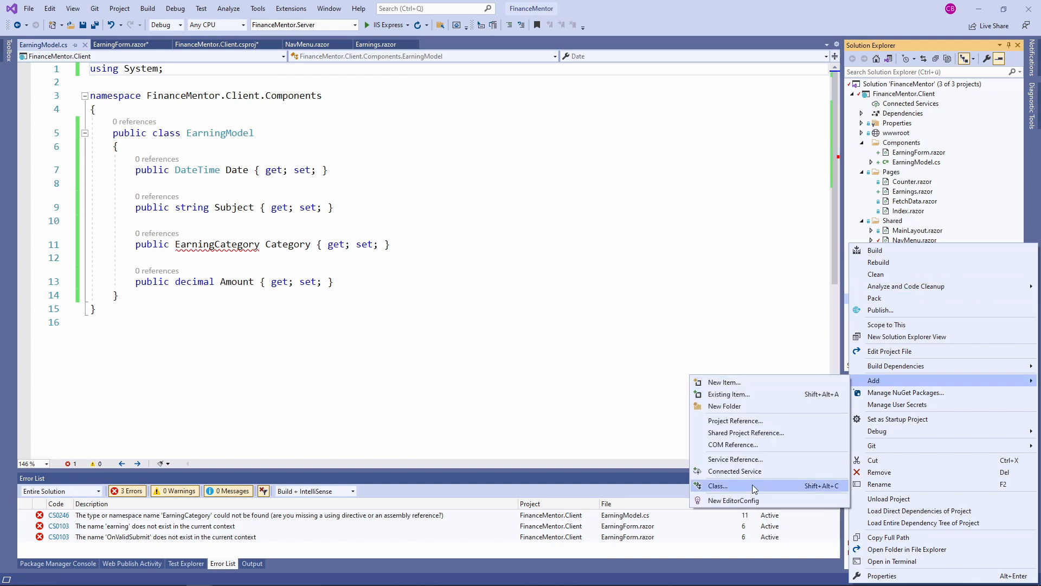
{"action": "left_click", "coordinate": [717, 485]}
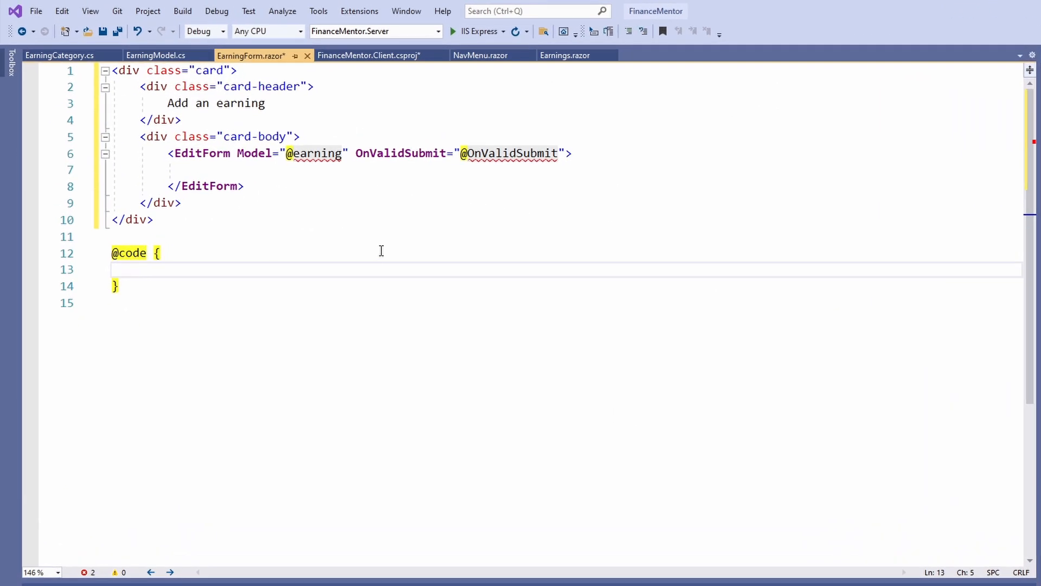
Declare a private EarningModel earning field initialised with Date = Date
{"action": "type", "text": "private"}
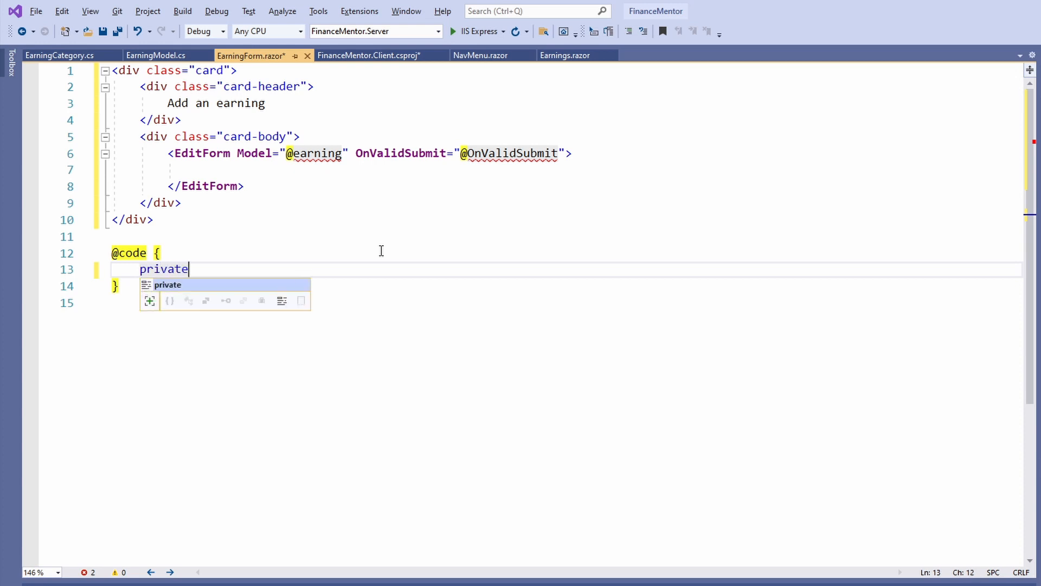
{"action": "type", "text": "EarningModel"}
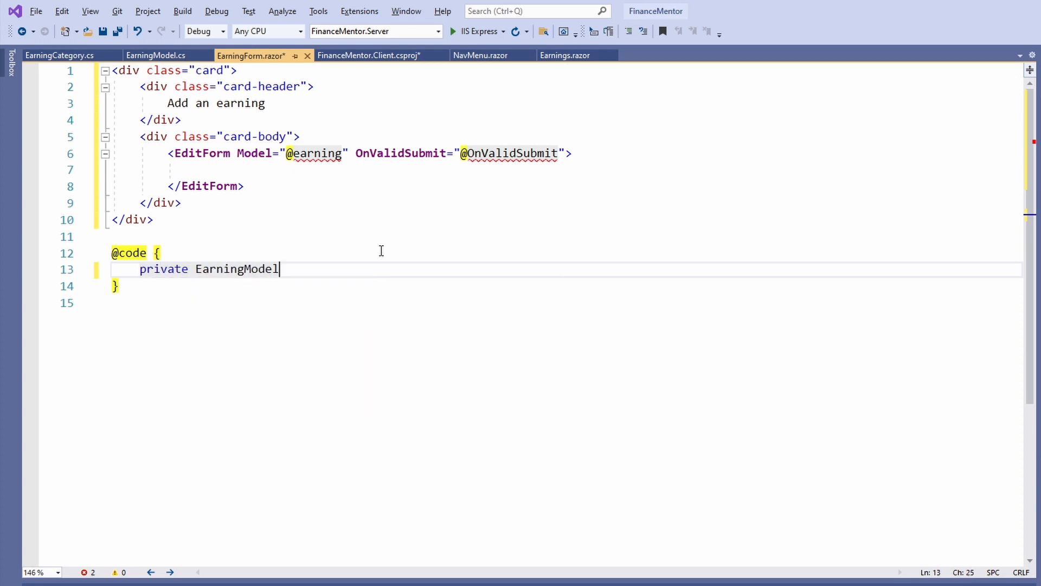
{"action": "type", "text": "earning"}
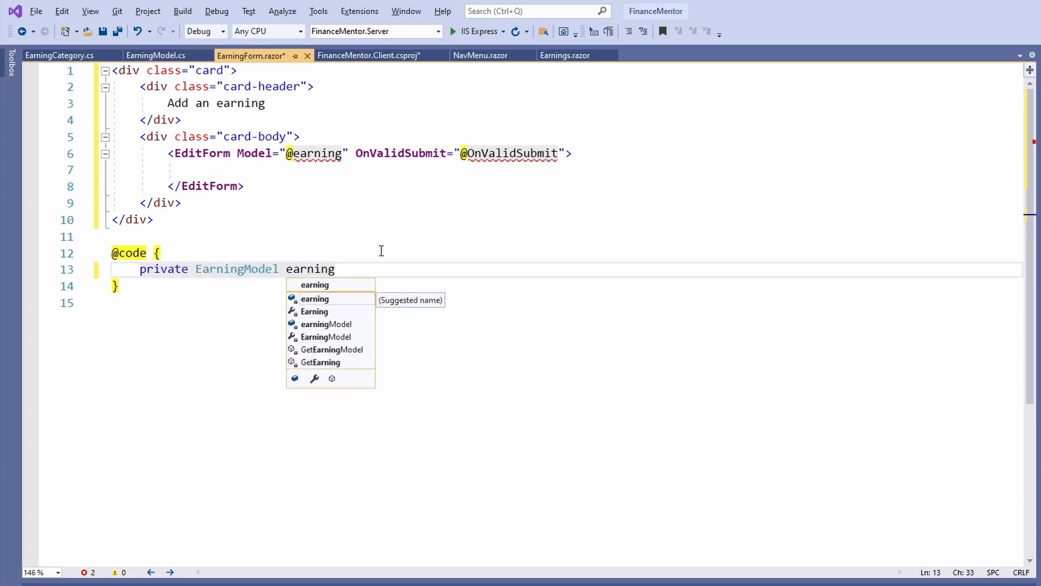
{"action": "type", "text": "= new E"}
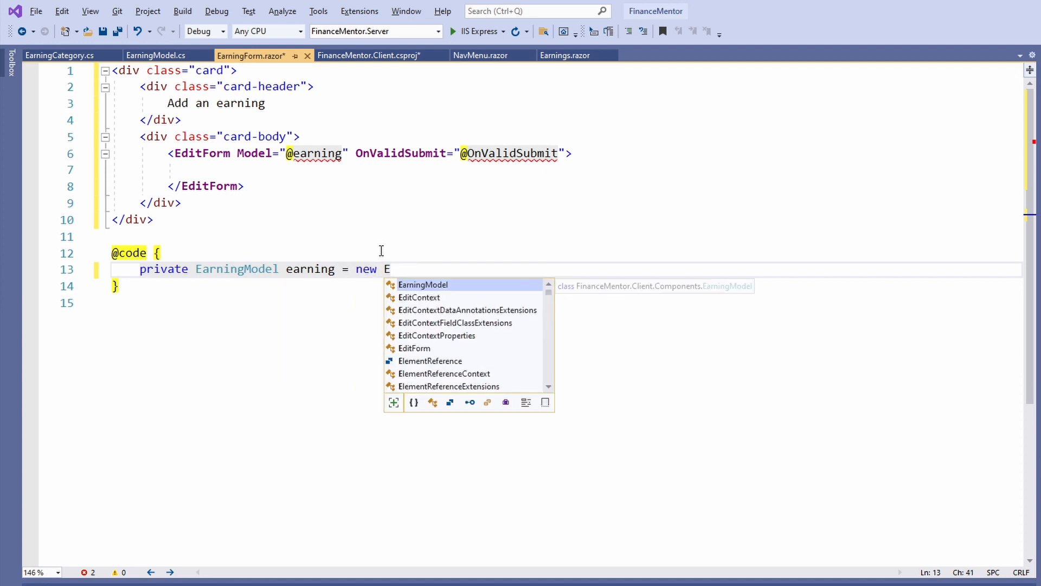
{"action": "type", "text": "EarningModel {"}
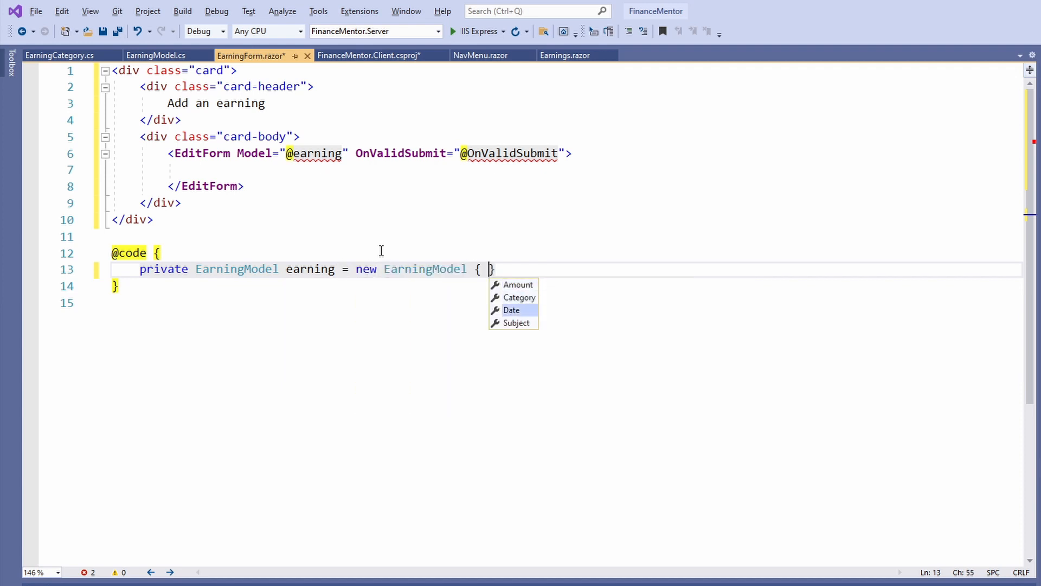
{"action": "type", "text": "Date = DateTime.Today"}
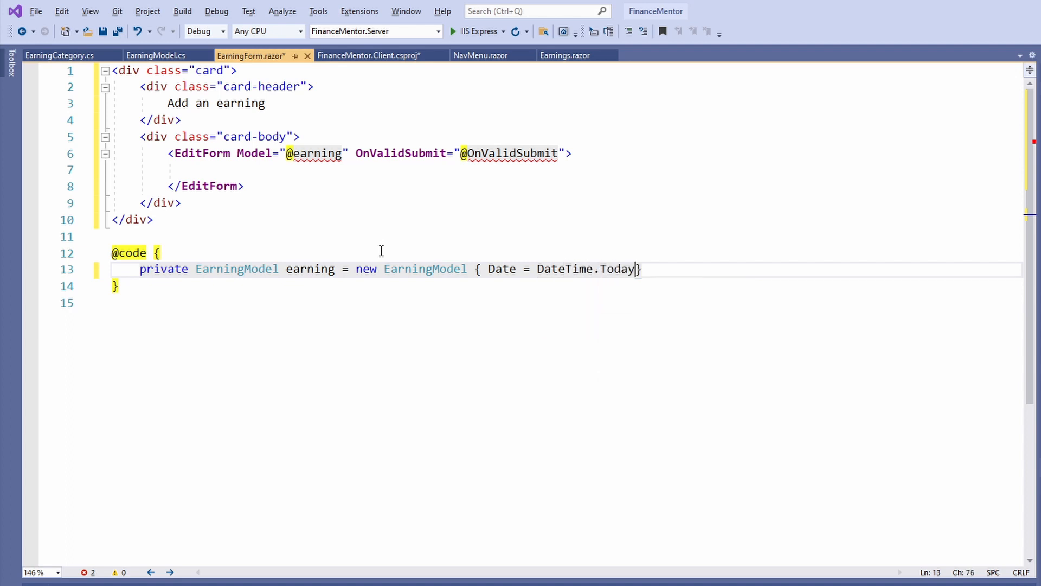
{"action": "type", "text": "};"}
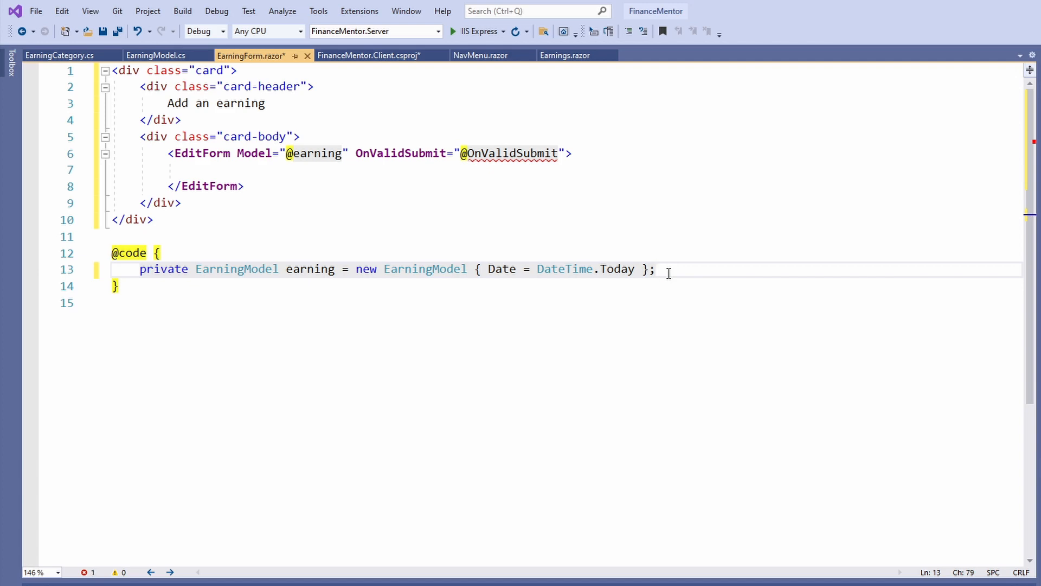
{"action": "key", "text": "enter"}
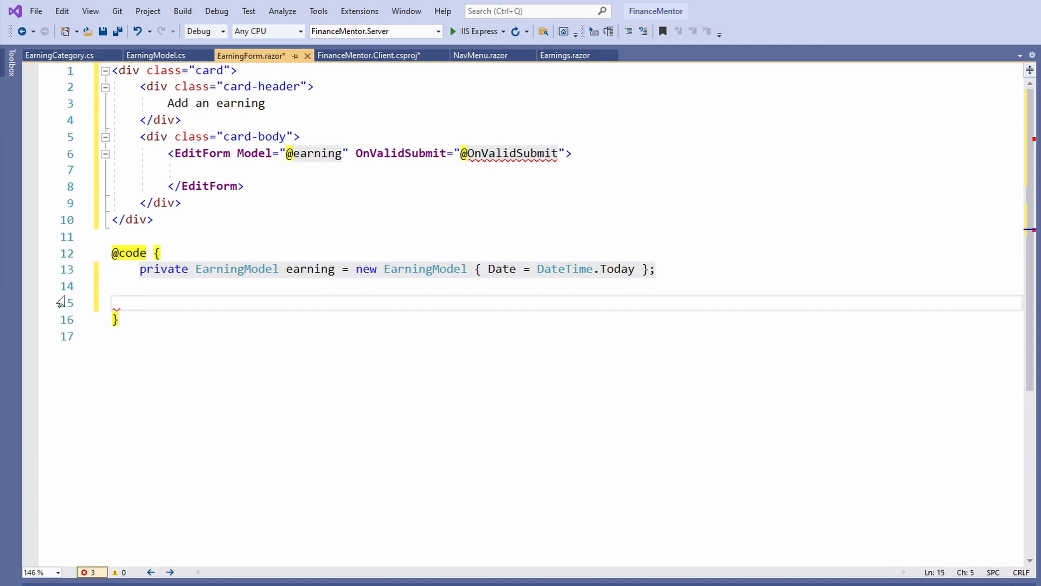
Add a public HandleValidSubmit() method and wire it to OnValidSubmit
{"action": "type", "text": "public void Ha"}
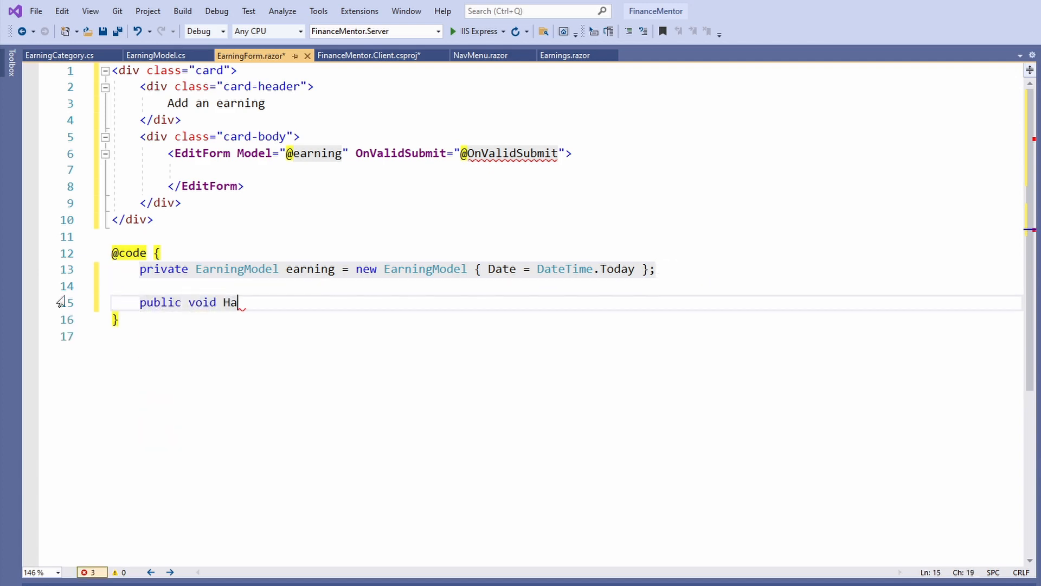
{"action": "type", "text": "ndleValidSubmi"}
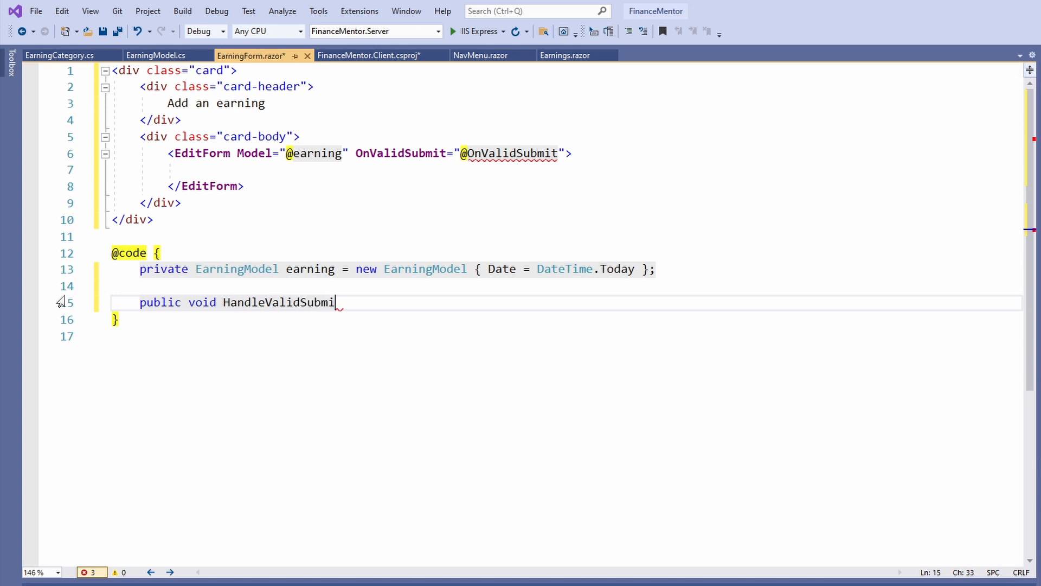
{"action": "type", "text": "()"}
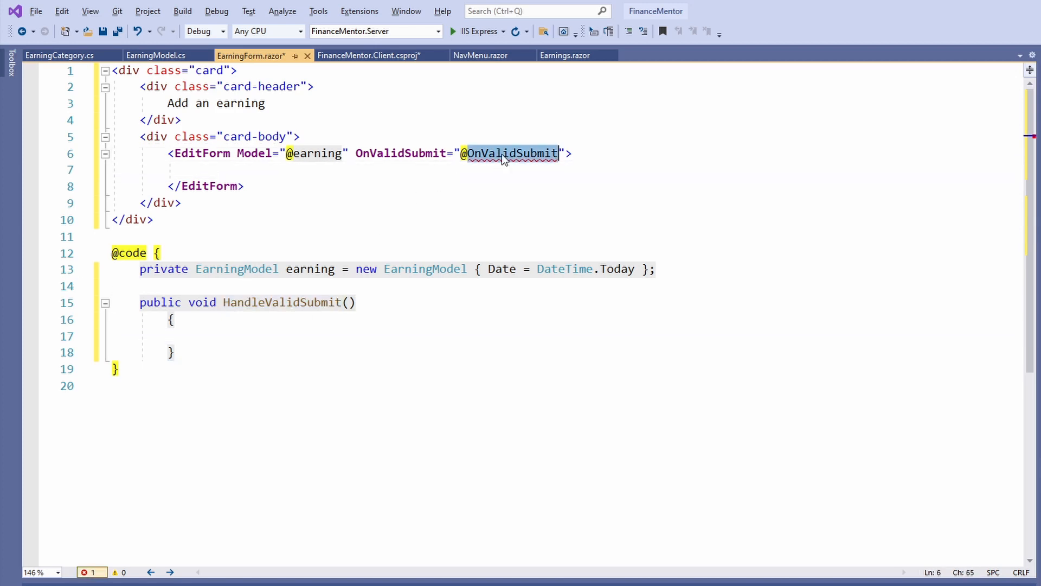
{"action": "type", "text": "HandleValidSubmit"}
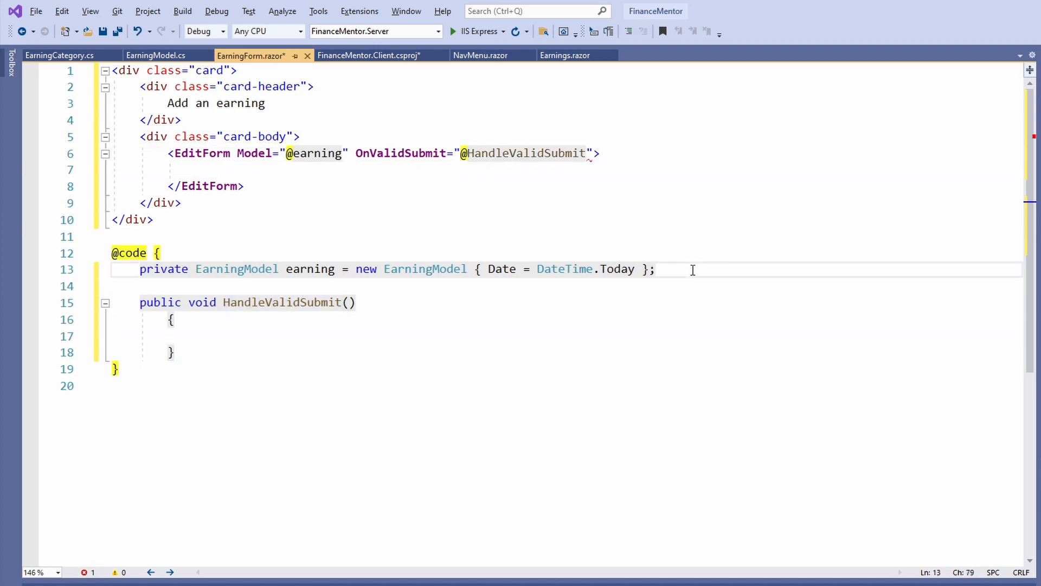
Declare private string success = ""; and set success = "success" in HandleValidSubmit
{"action": "type", "text": "priv"}
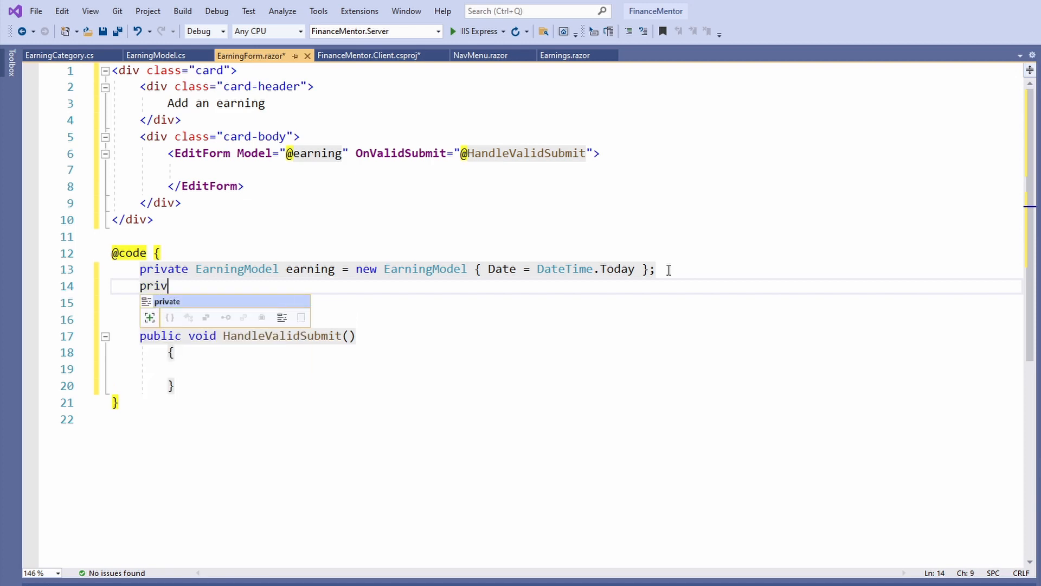
{"action": "type", "text": "ate string succes"}
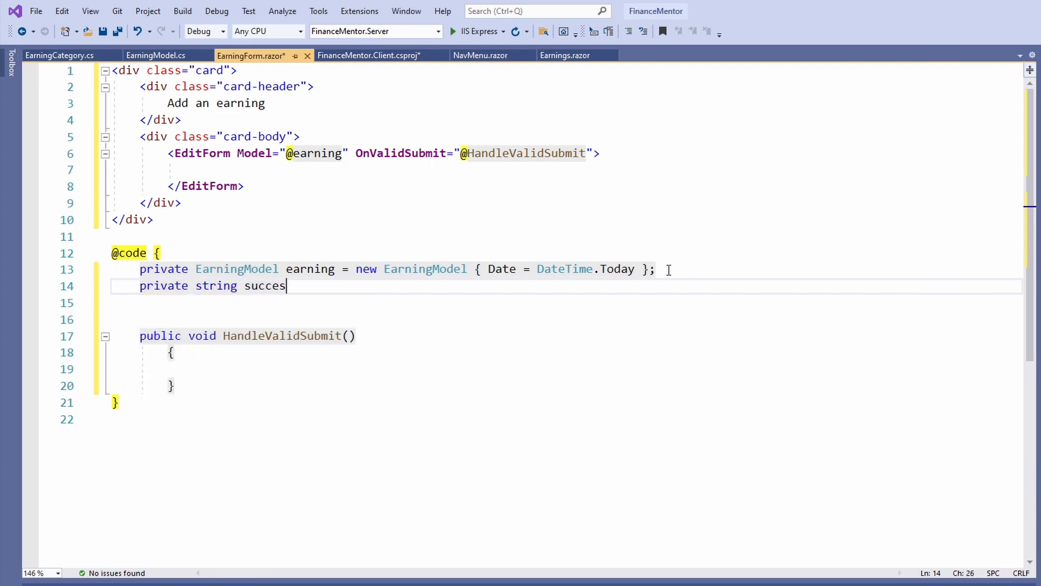
{"action": "type", "text": "s = \"\";"}
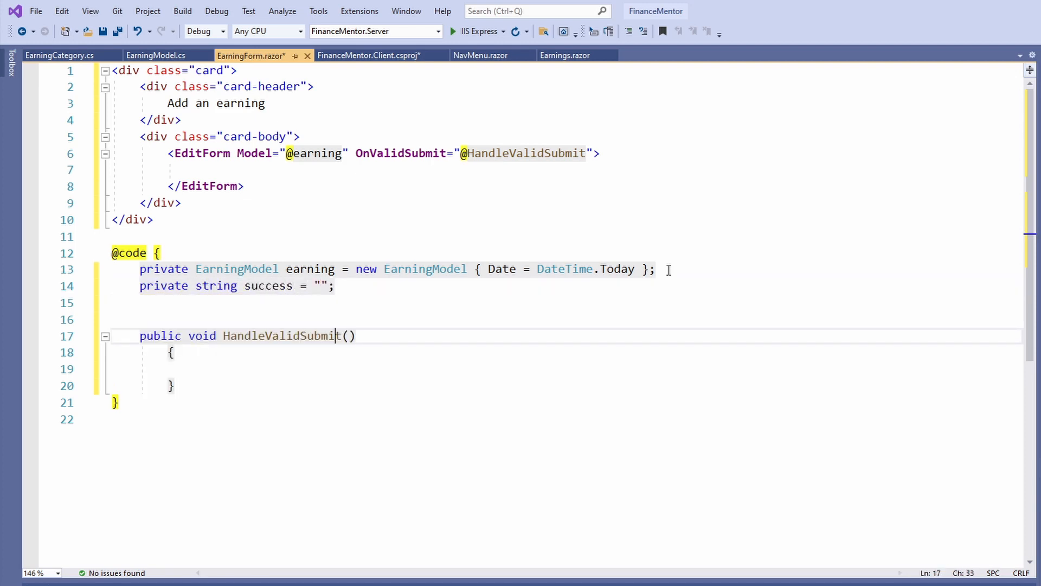
{"action": "type", "text": "success"}
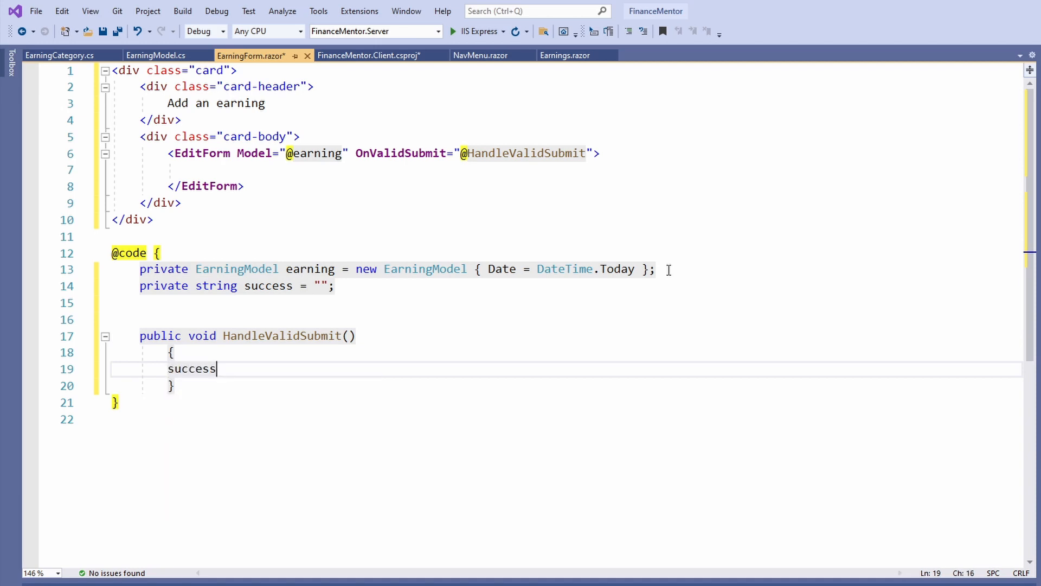
{"action": "type", "text": "= \"success\""}
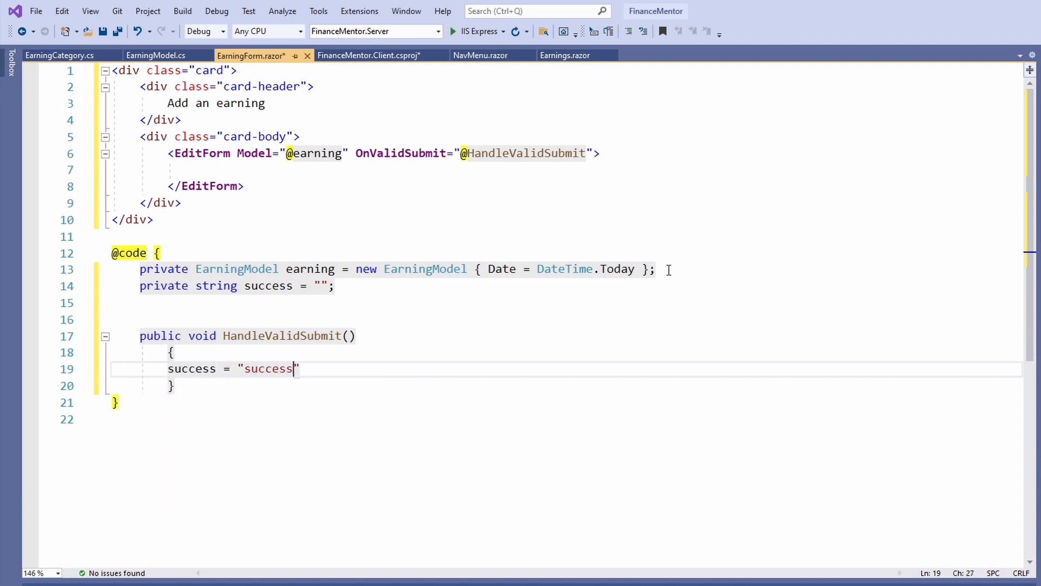
{"action": "type", "text": ";"}
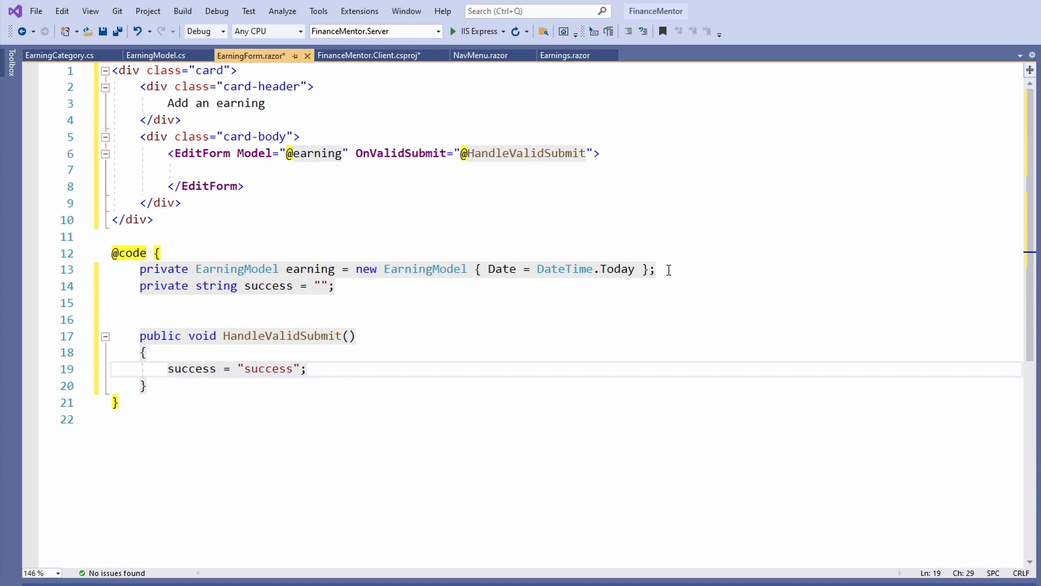
Add labeled Date, Subject, Category and Amount inputs bound to earning, plus a Submit button
{"action": "left_click", "coordinate": [340, 186]}
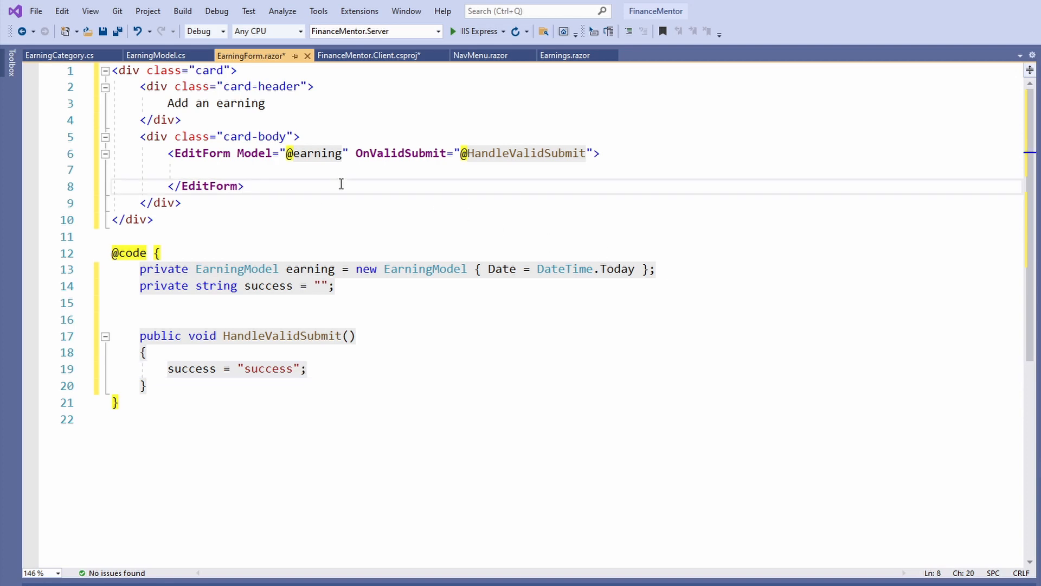
{"action": "type", "text": "<div>@succ"}
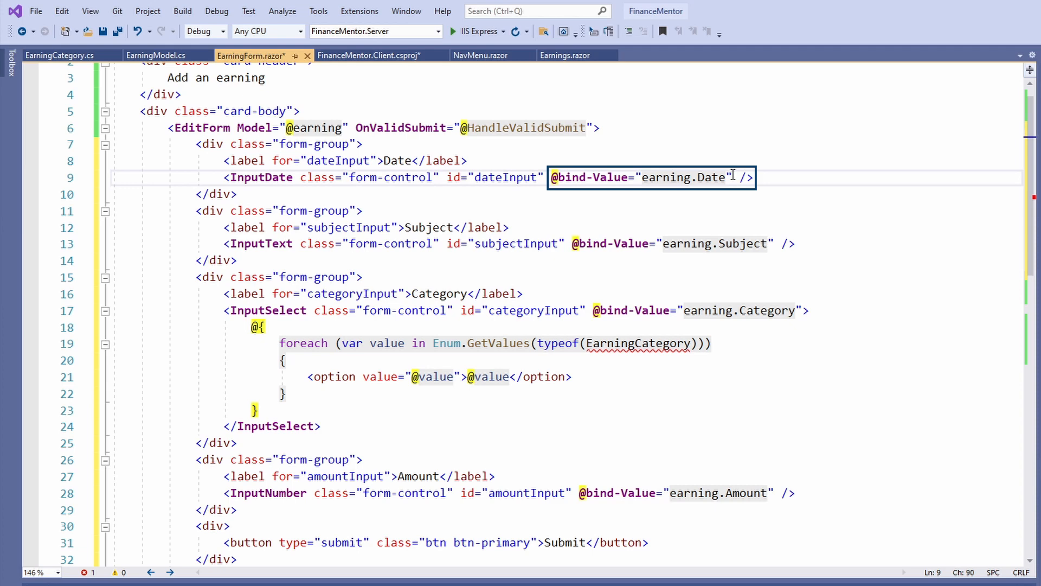
{"action": "left_click", "coordinate": [733, 177]}
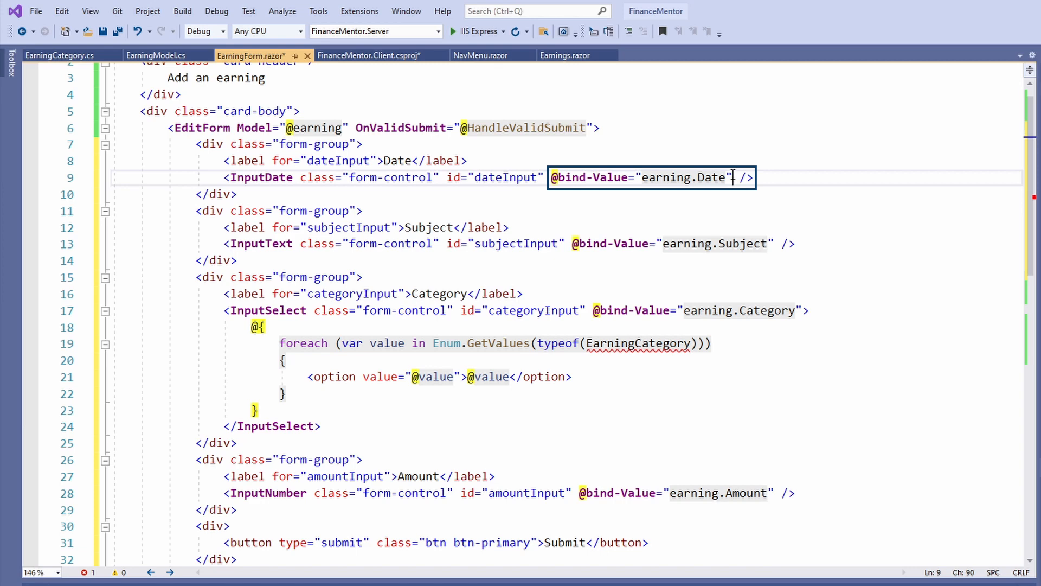
{"action": "double_click", "coordinate": [712, 178]}
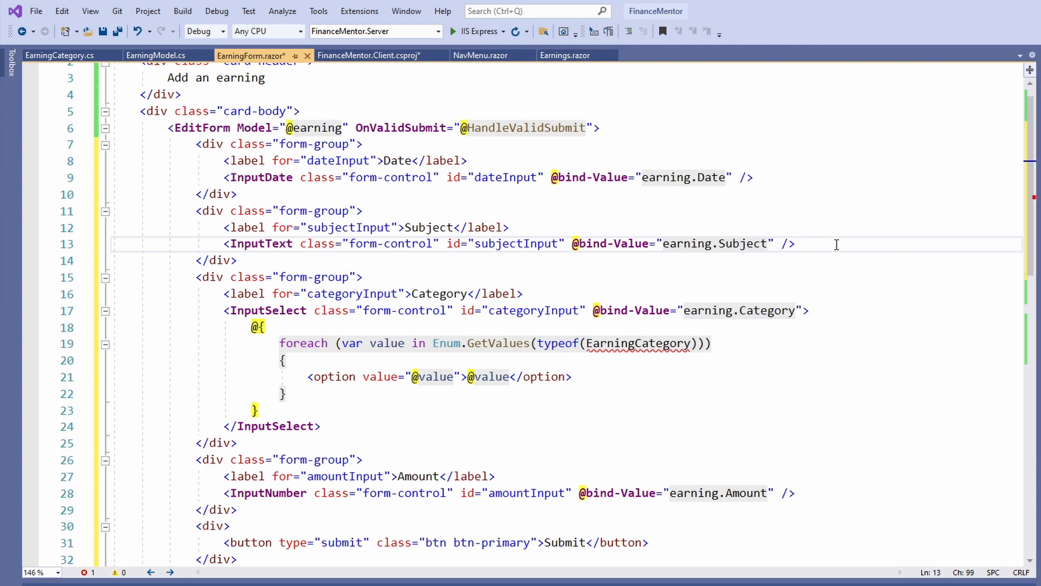
{"action": "left_click", "coordinate": [810, 310]}
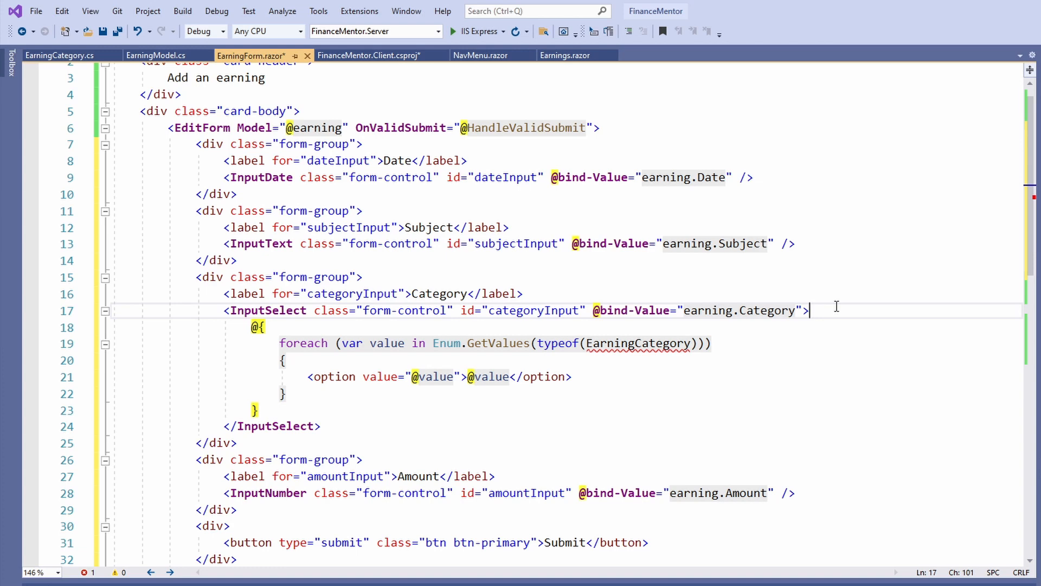
{"action": "mouse_move", "coordinate": [850, 494]}
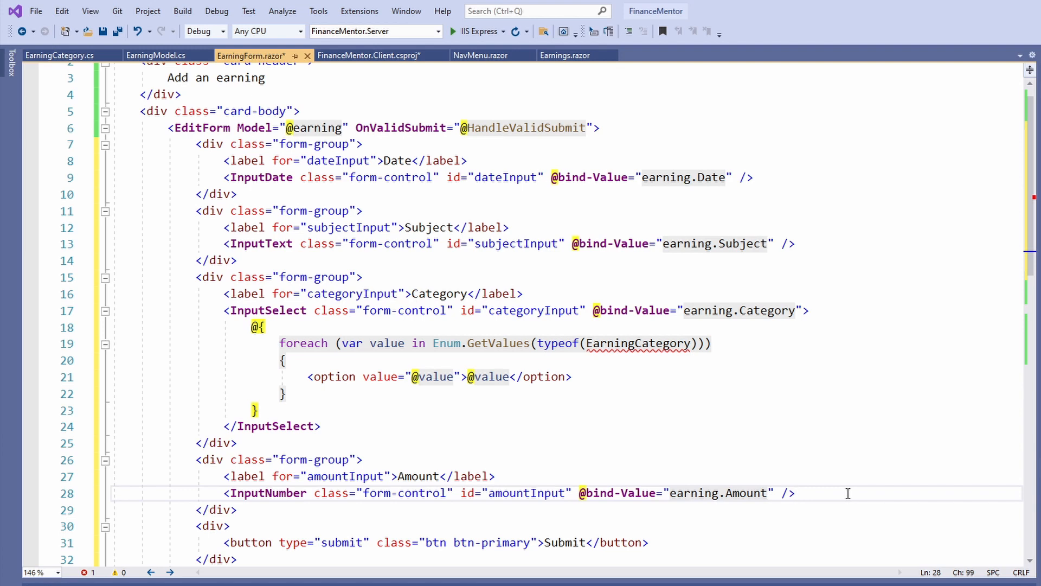
{"action": "left_click", "coordinate": [795, 493]}
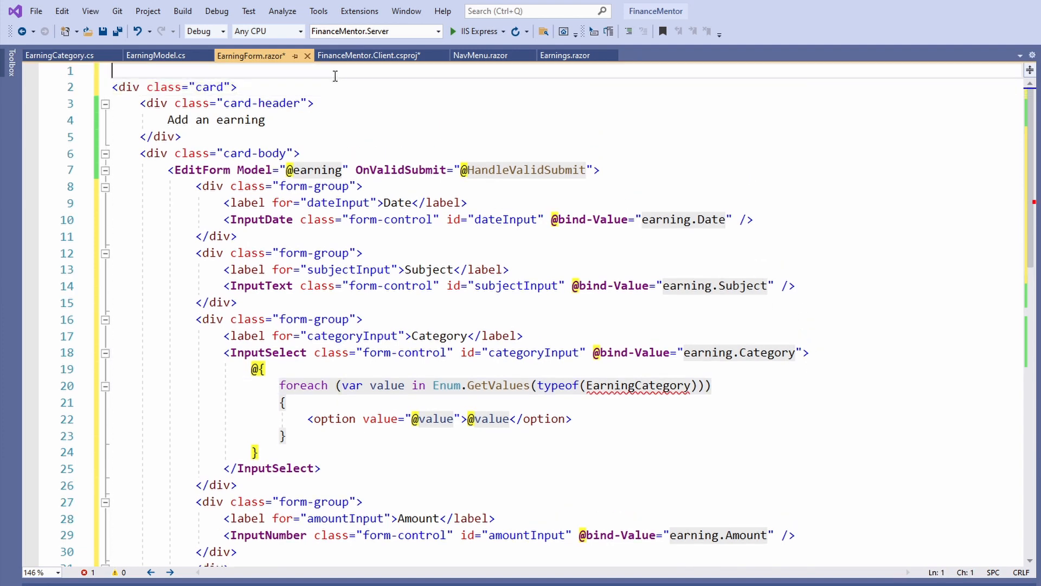
{"action": "type", "text": "@using FinanceMentor.Shared;"}
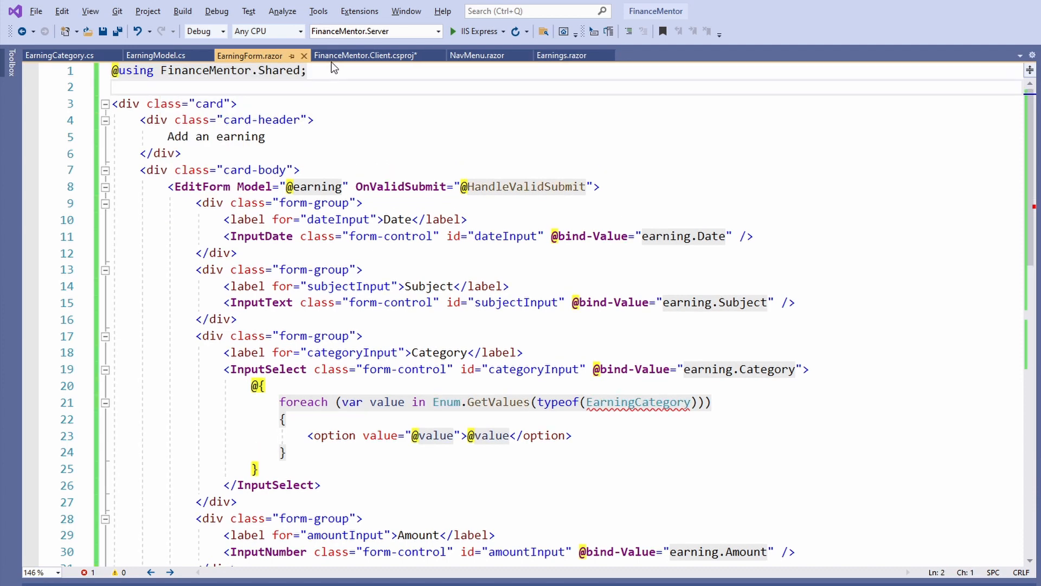
{"action": "mouse_move", "coordinate": [477, 32]}
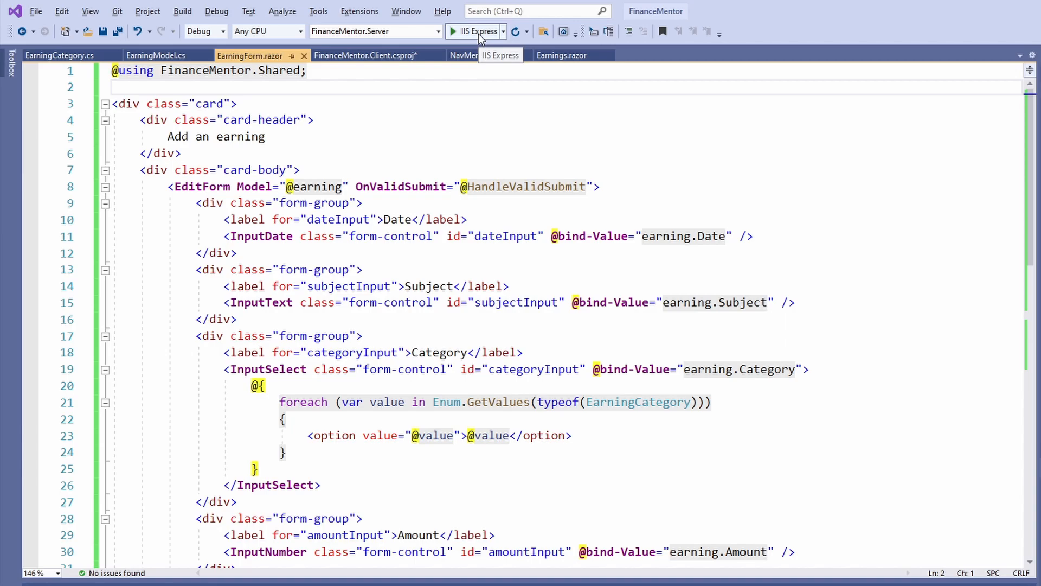
{"action": "left_click", "coordinate": [453, 32]}
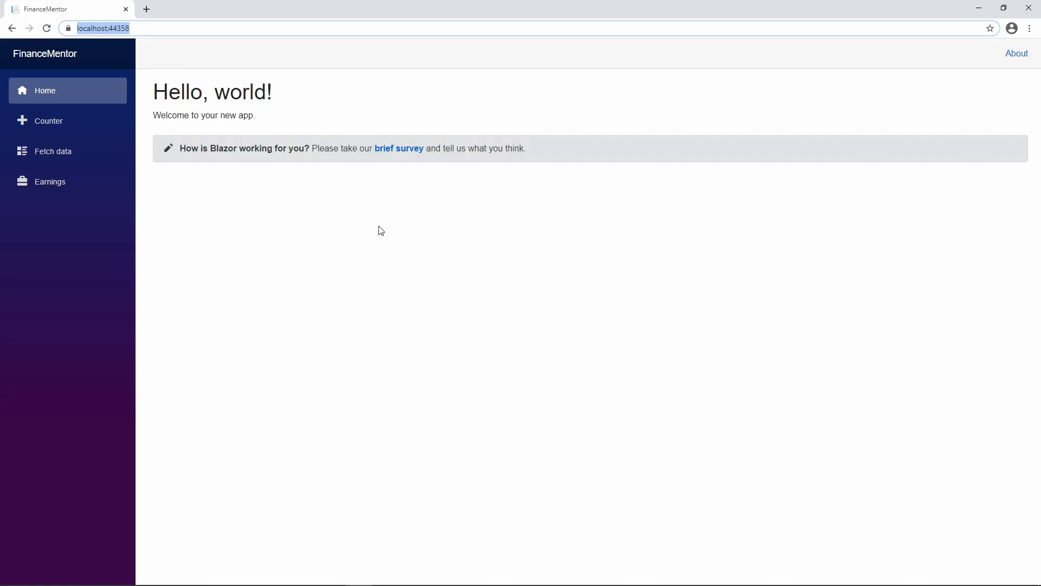
Open the Earnings page from the FinanceMentor sidebar, showing only its heading
{"action": "left_click", "coordinate": [50, 181]}
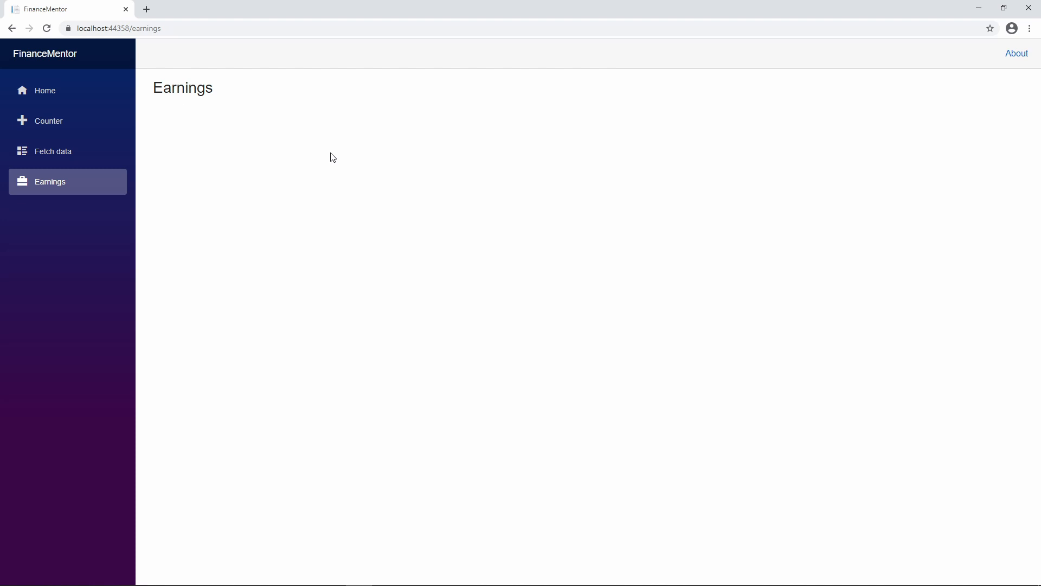
{"action": "mouse_move", "coordinate": [619, 112]}
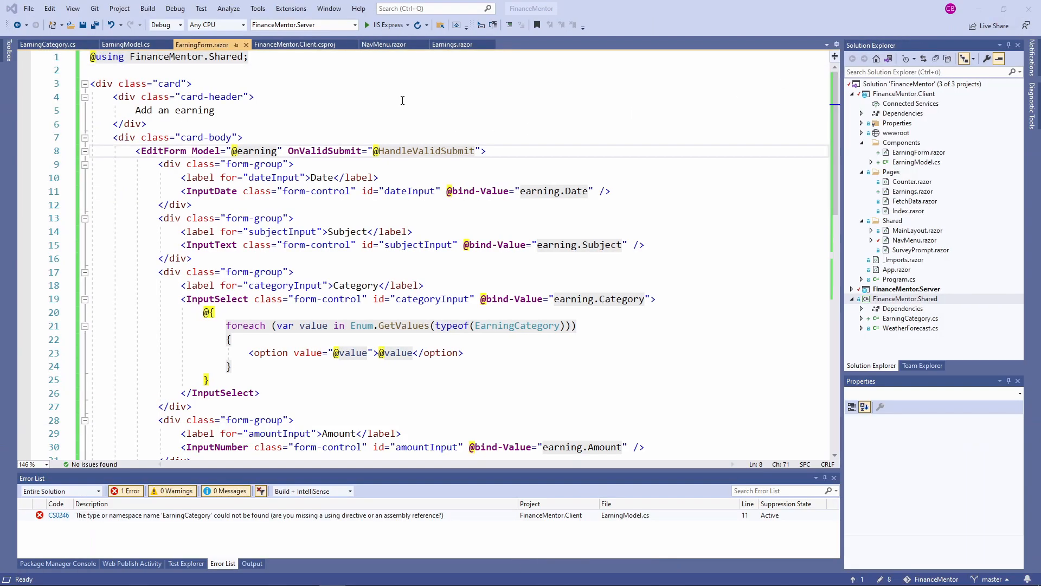
{"action": "left_click", "coordinate": [452, 44]}
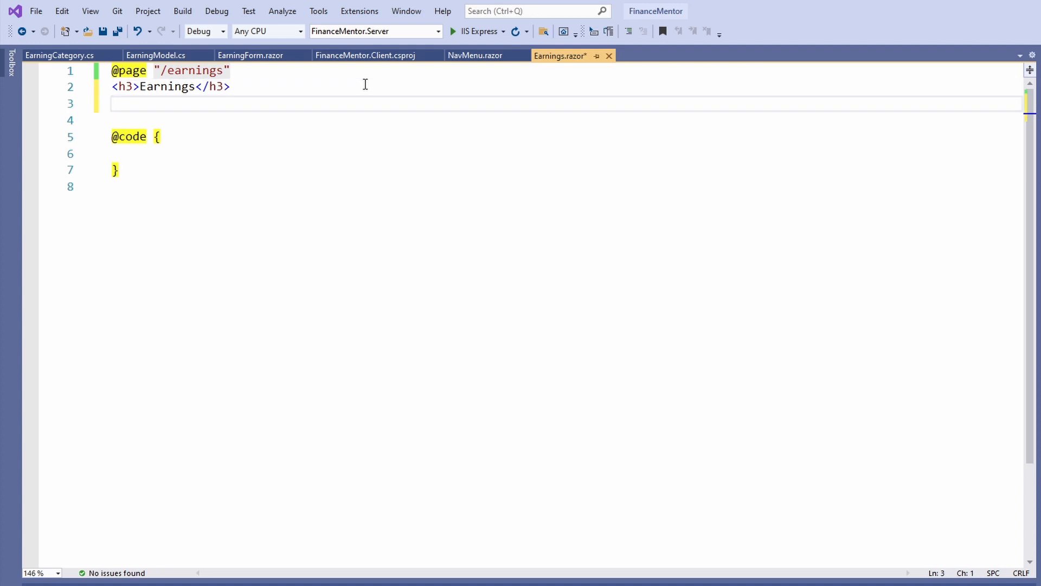
{"action": "type", "text": "<EarningForm></FinanceMentor.Client.Components.EarningForm>"}
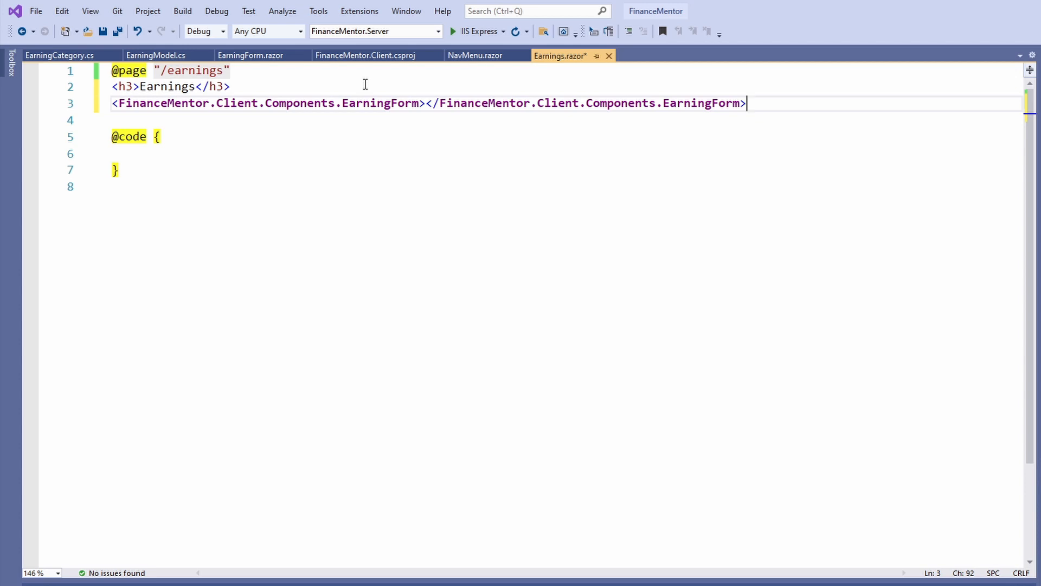
{"action": "type", "text": "@"}
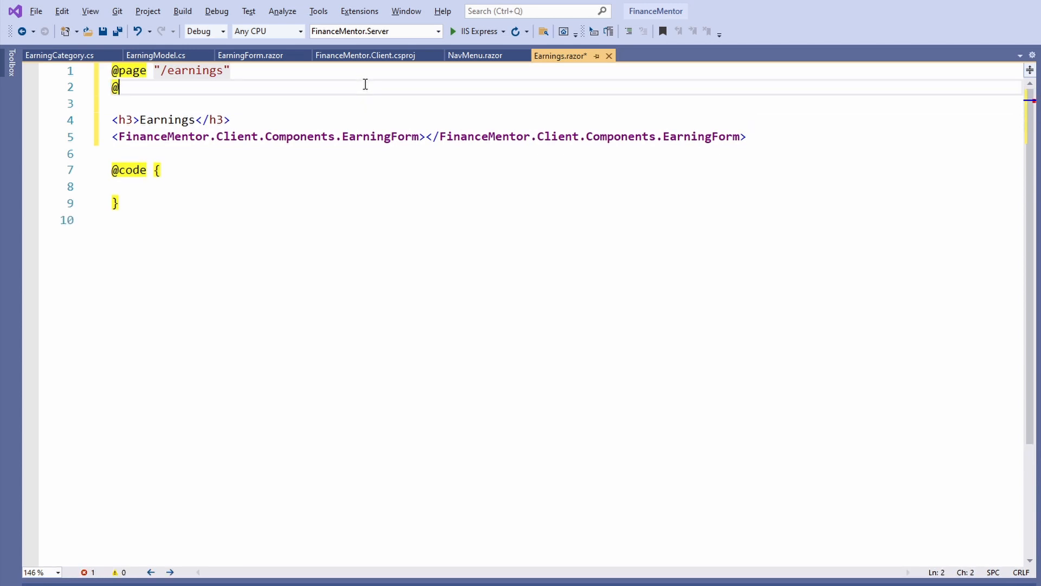
{"action": "type", "text": "using"}
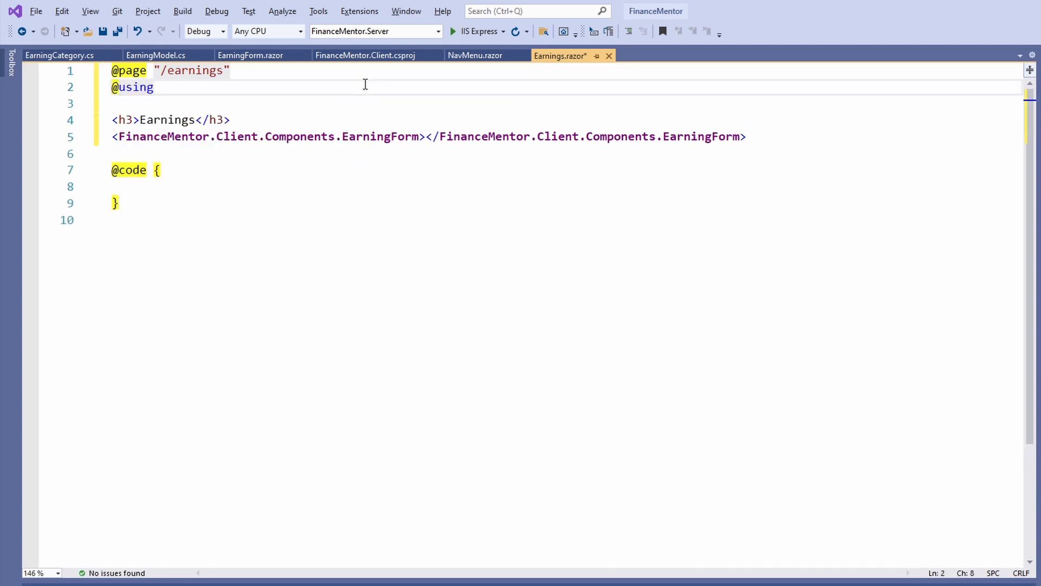
{"action": "type", "text": "FinanceMentor.Client.Components"}
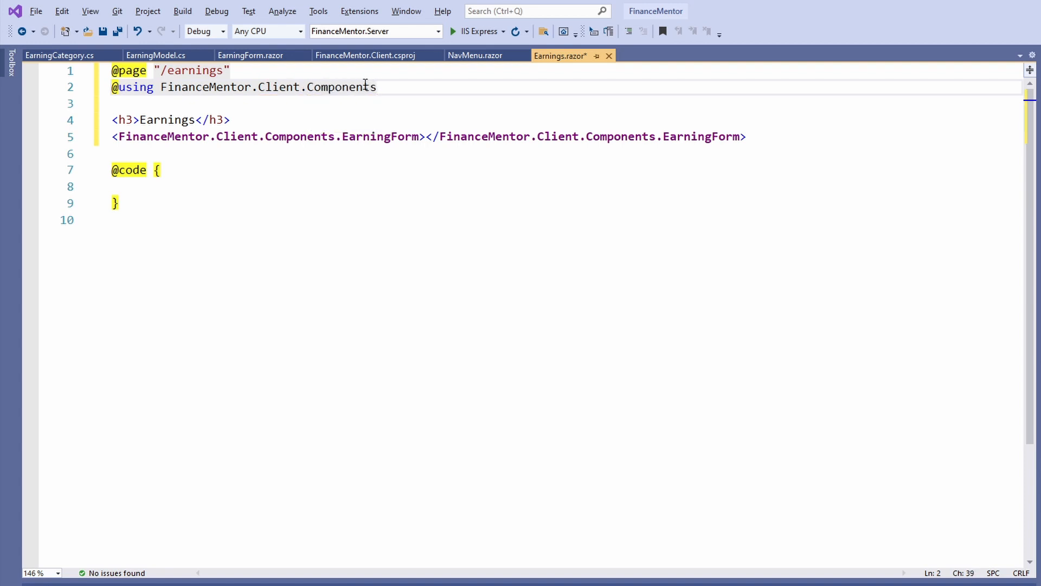
{"action": "type", "text": ";"}
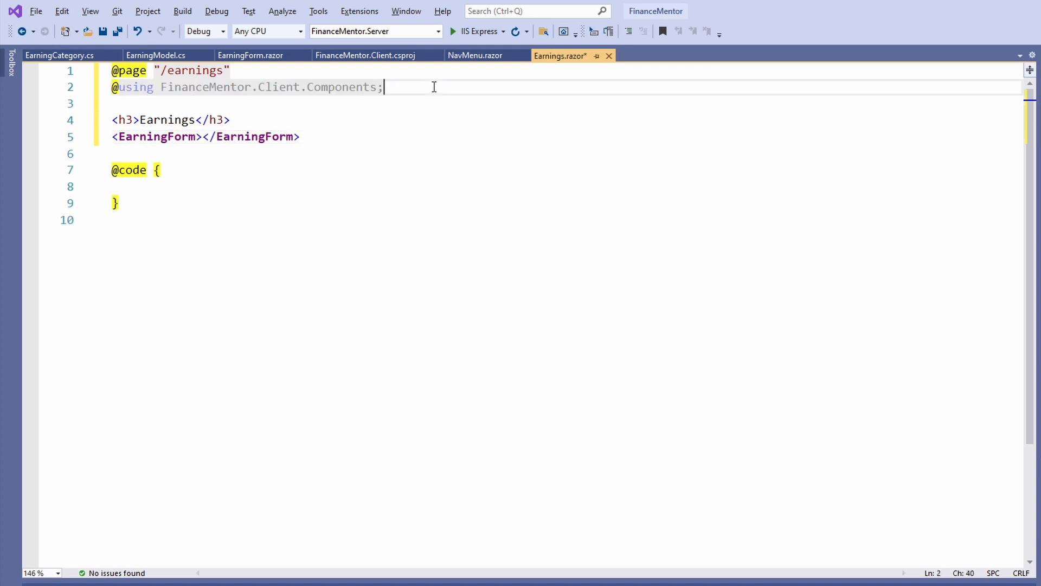
{"action": "key", "text": "ctrl+s"}
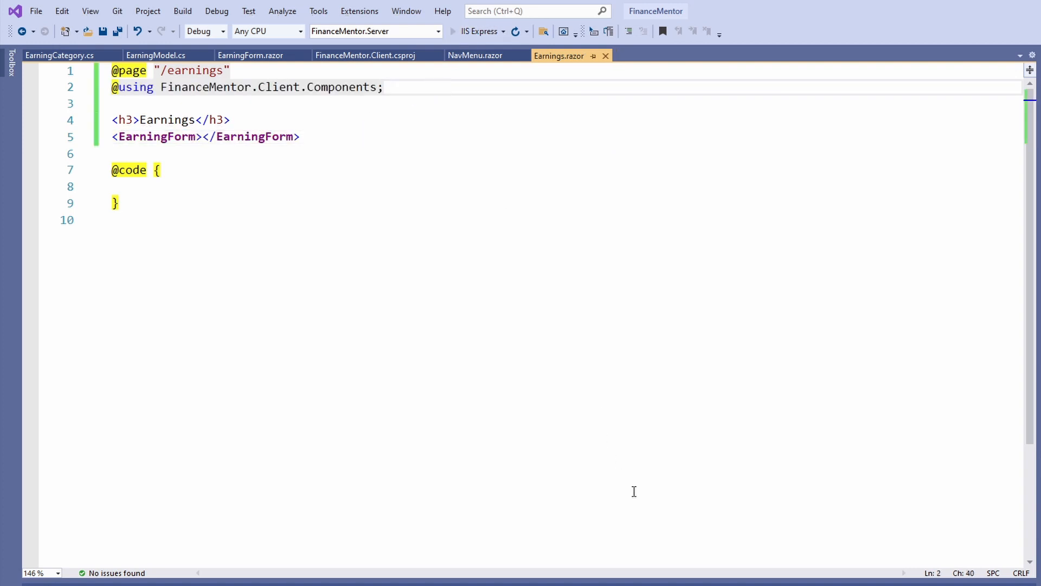
{"action": "left_click", "coordinate": [463, 32]}
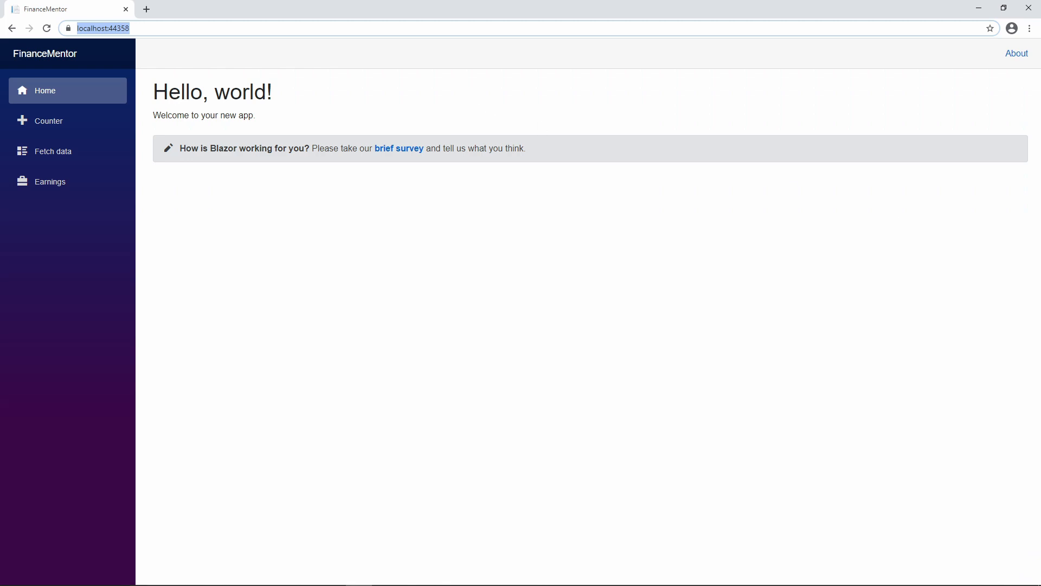
Open the Earnings page and submit the Add an earning form with default values
{"action": "left_click", "coordinate": [50, 181]}
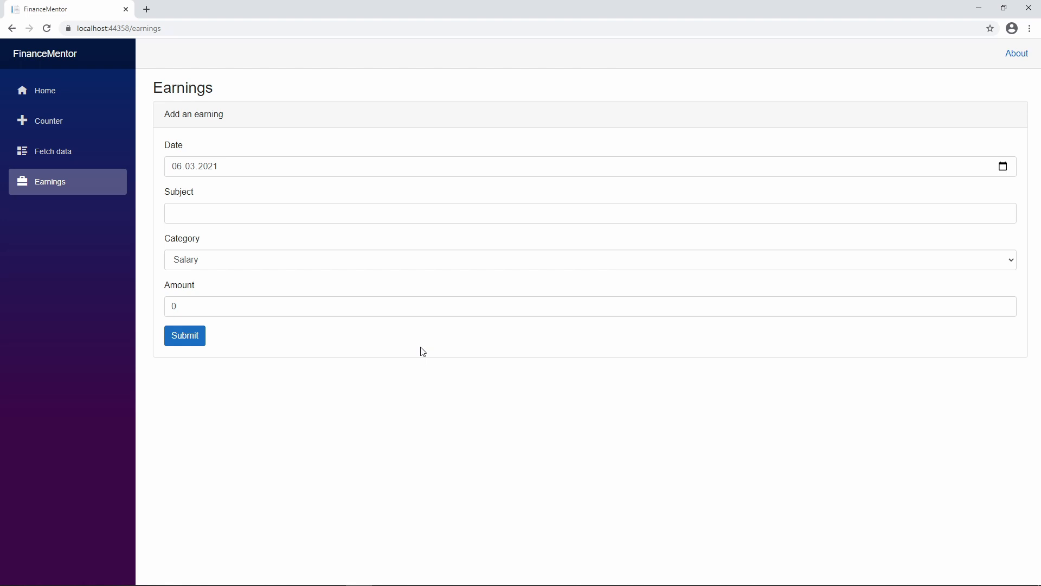
{"action": "left_click", "coordinate": [184, 335]}
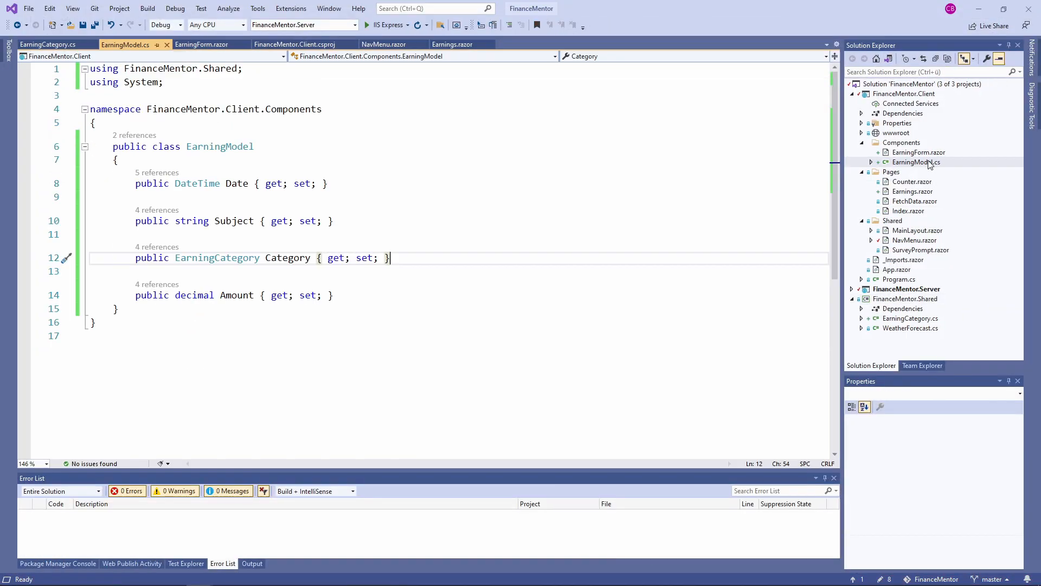
Mark EarningModel's properties [Required] and cap Subject with [StringLength(50)]
{"action": "type", "text": "[Required"}
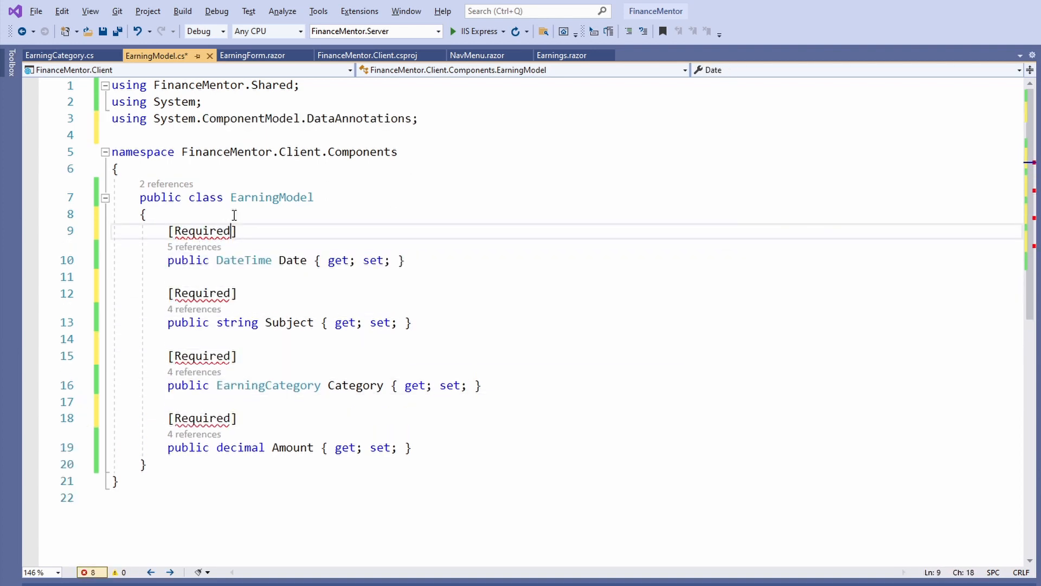
{"action": "type", "text": "[ST"}
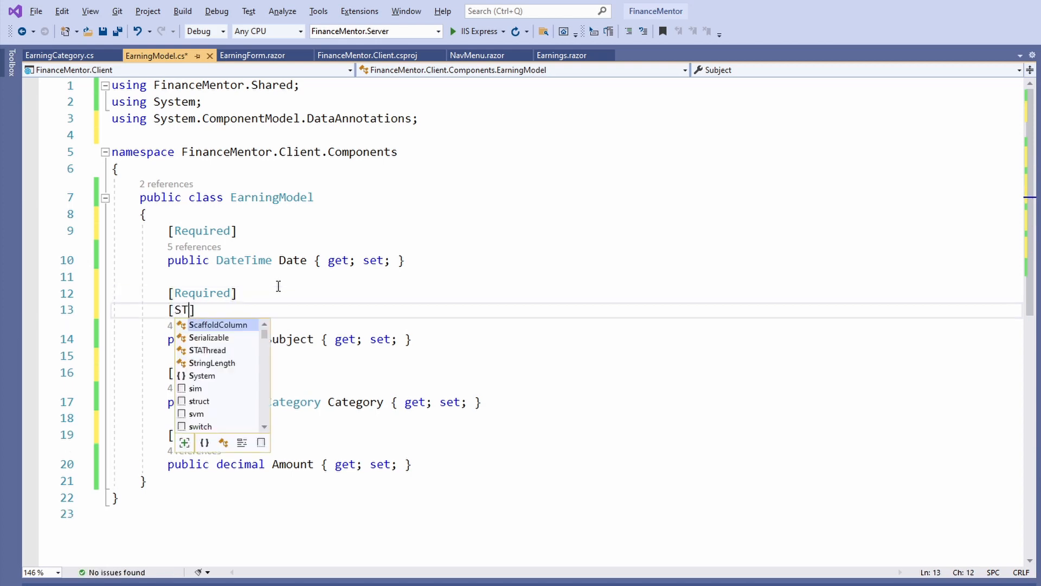
{"action": "type", "text": "StringLength(50)"}
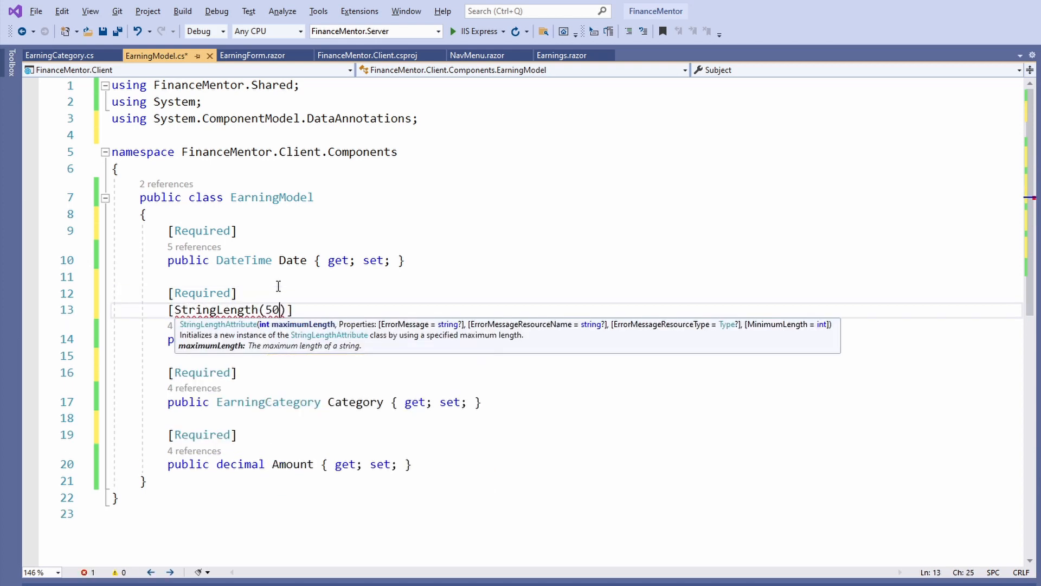
{"action": "type", "text": "]"}
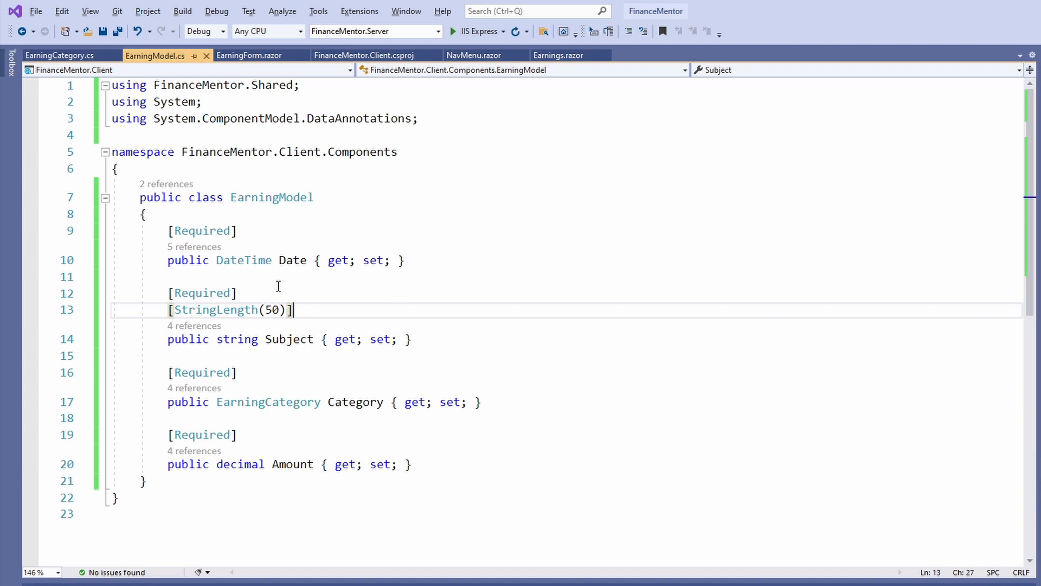
{"action": "mouse_move", "coordinate": [290, 193]}
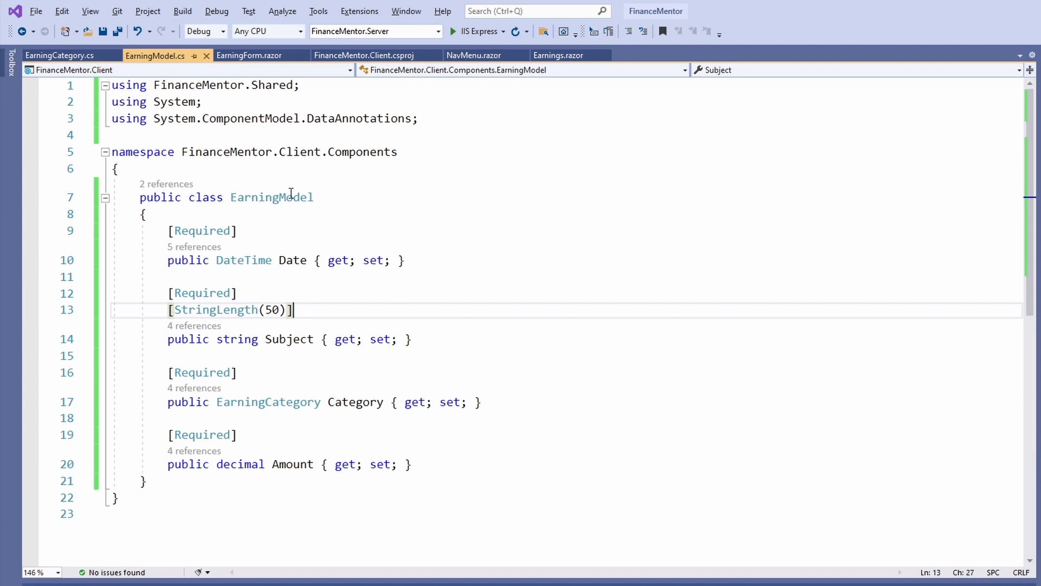
Add <DataAnnotationsValidator /> and <ValidationSummary /> inside EarningForm.razor's EditForm
{"action": "left_click", "coordinate": [249, 55]}
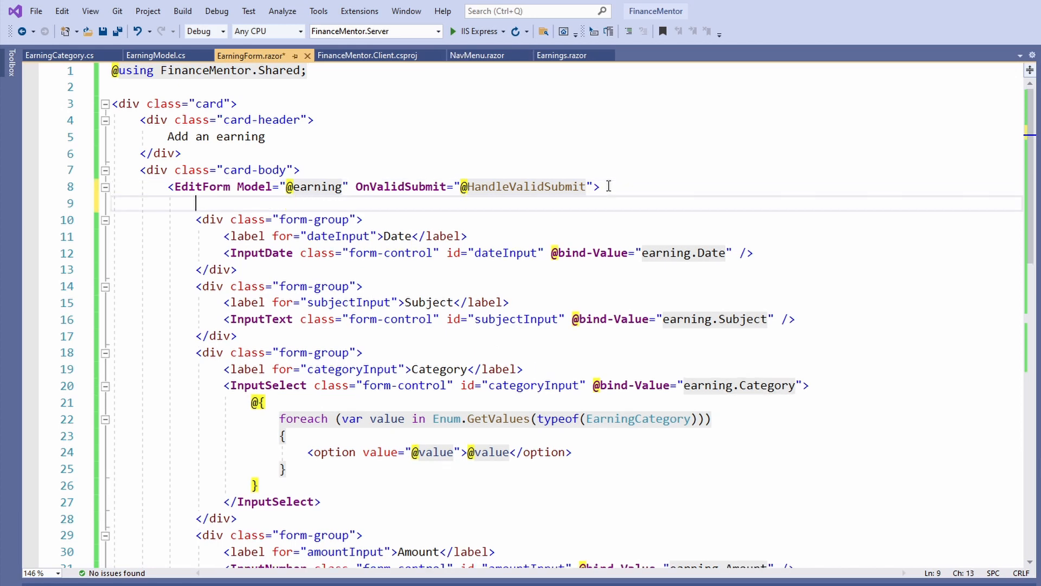
{"action": "type", "text": "<DataAnnotationsValidator"}
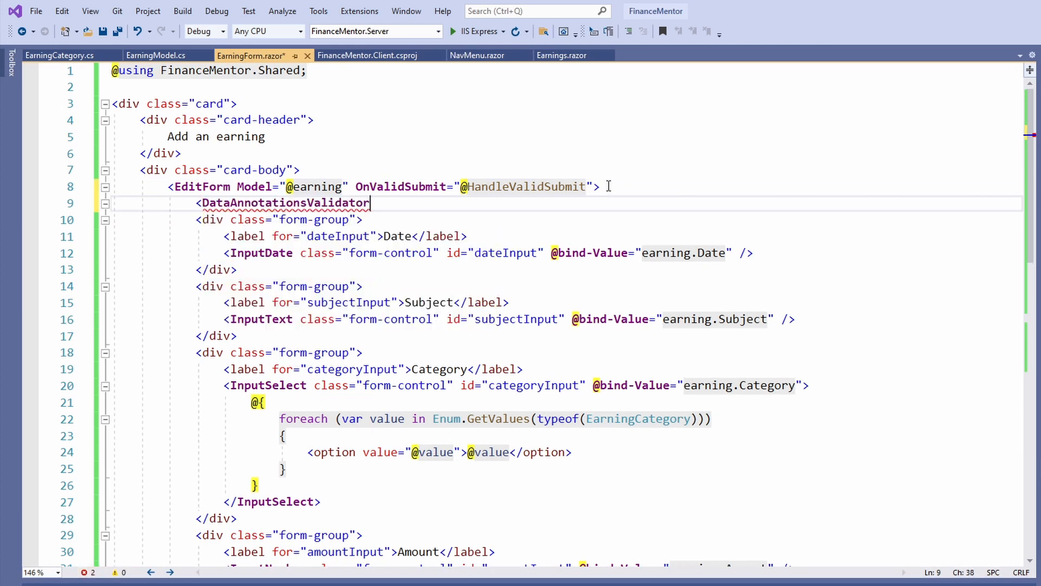
{"action": "type", "text": "/>"}
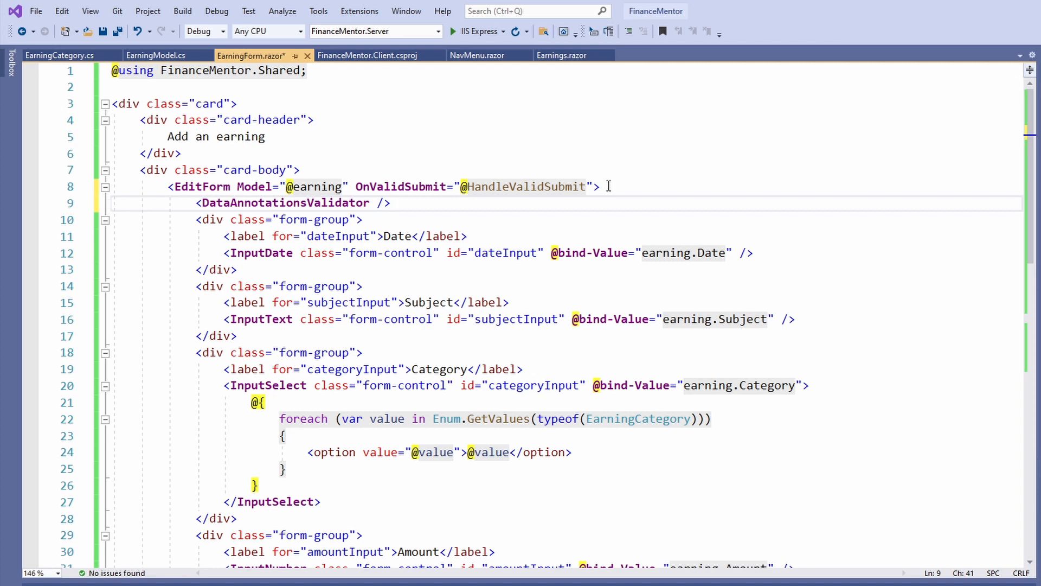
{"action": "type", "text": "<Validation"}
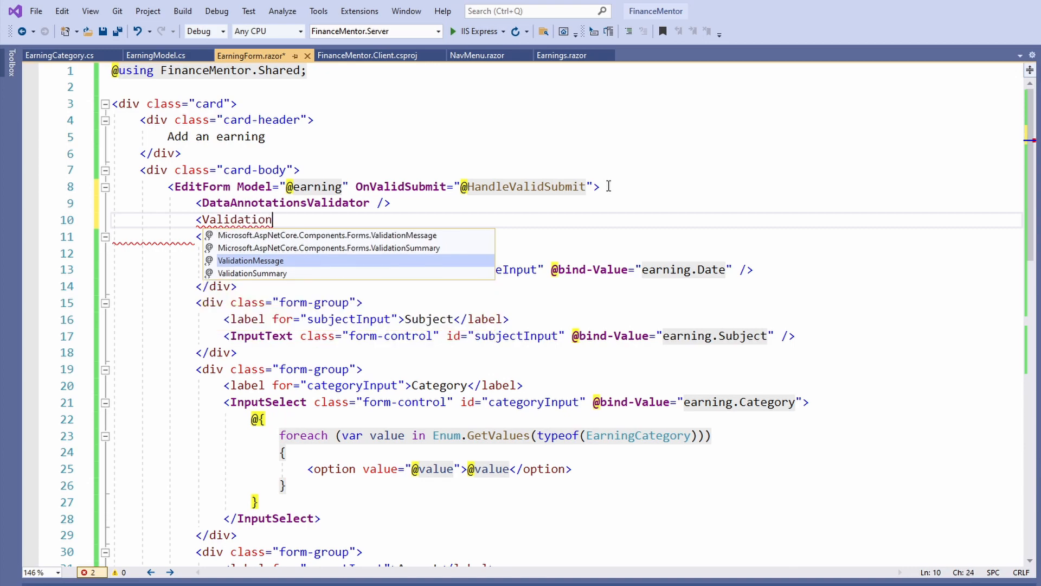
{"action": "type", "text": "Summary />"}
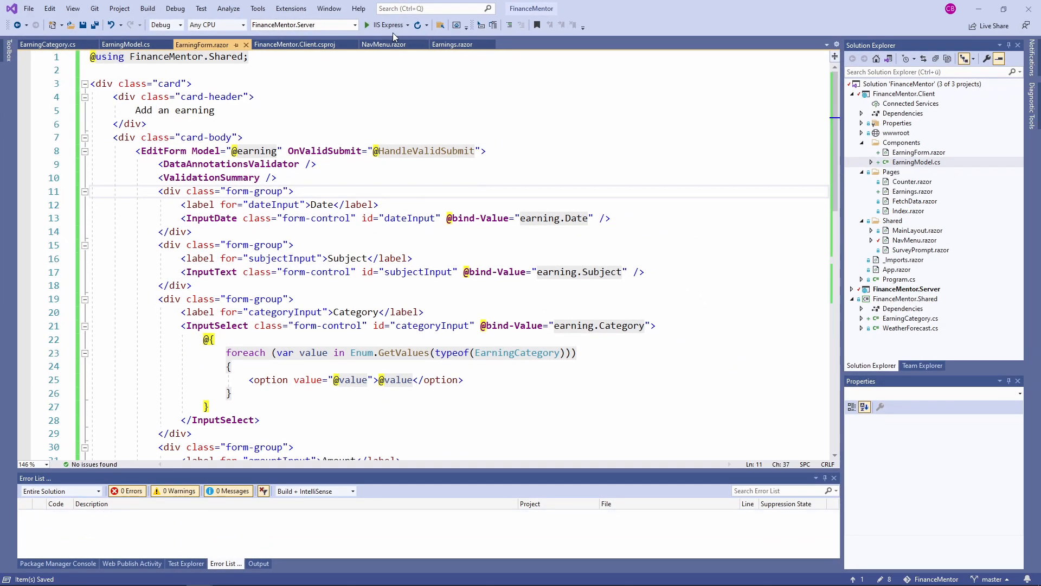
Relaunch the app and submit the empty Earnings form to get the Subject required error
{"action": "left_click", "coordinate": [367, 24]}
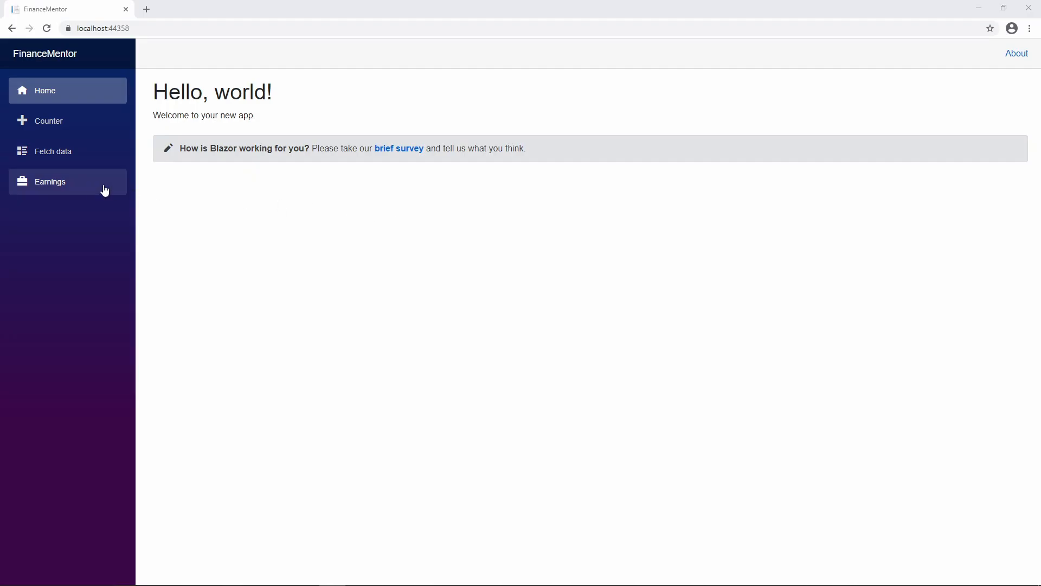
{"action": "left_click", "coordinate": [49, 181]}
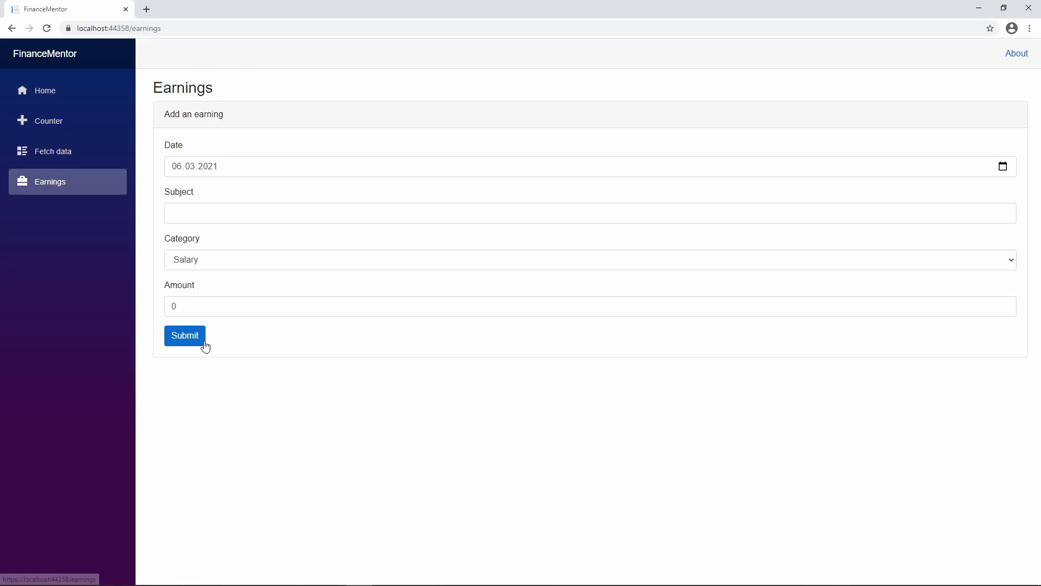
{"action": "left_click", "coordinate": [185, 335]}
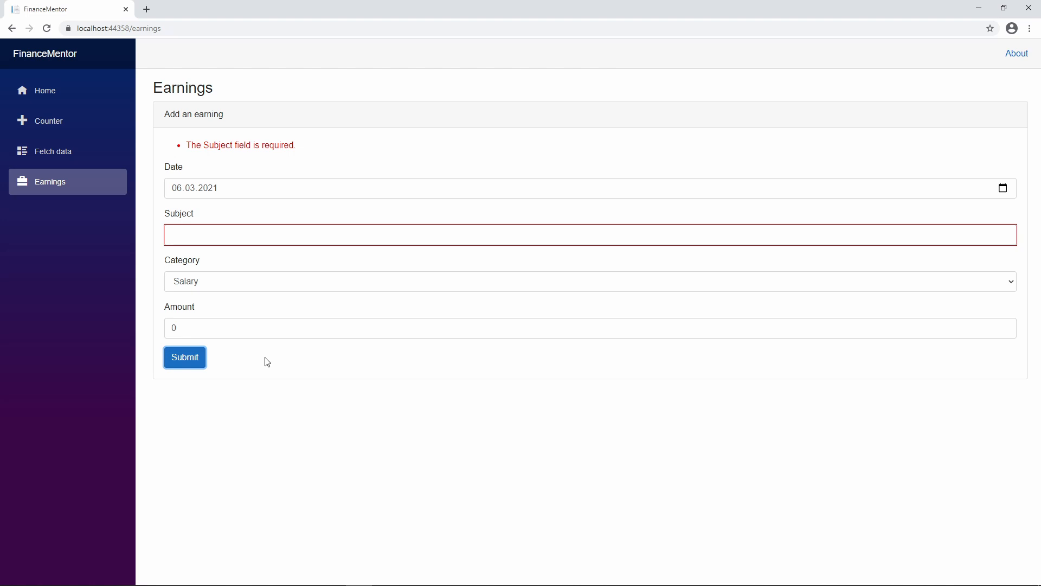
{"action": "mouse_move", "coordinate": [260, 363]}
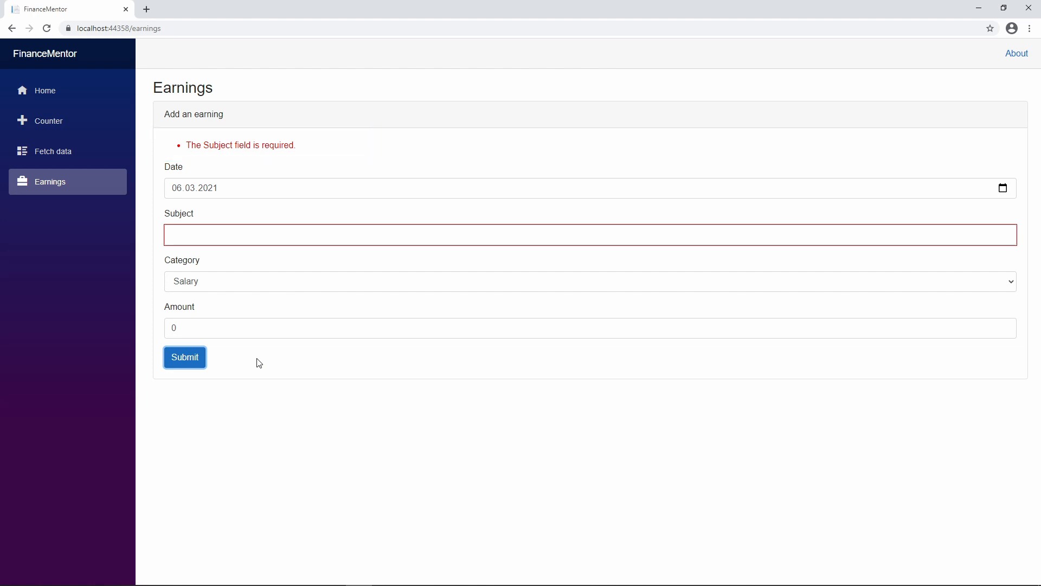
Enter 'mysubject' as the Subject and resubmit to get the success message
{"action": "left_click", "coordinate": [589, 234]}
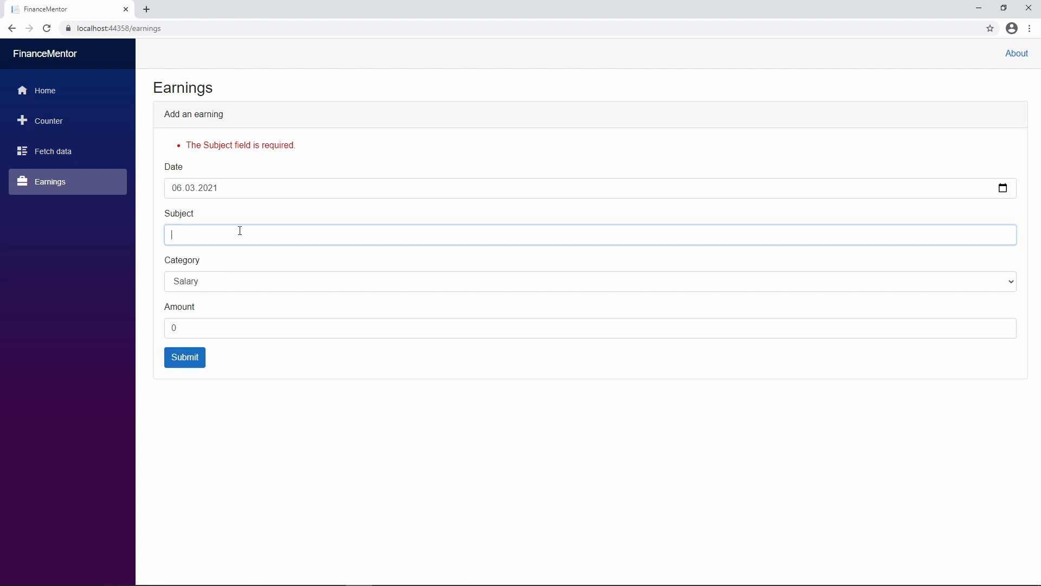
{"action": "type", "text": "mysubjec"}
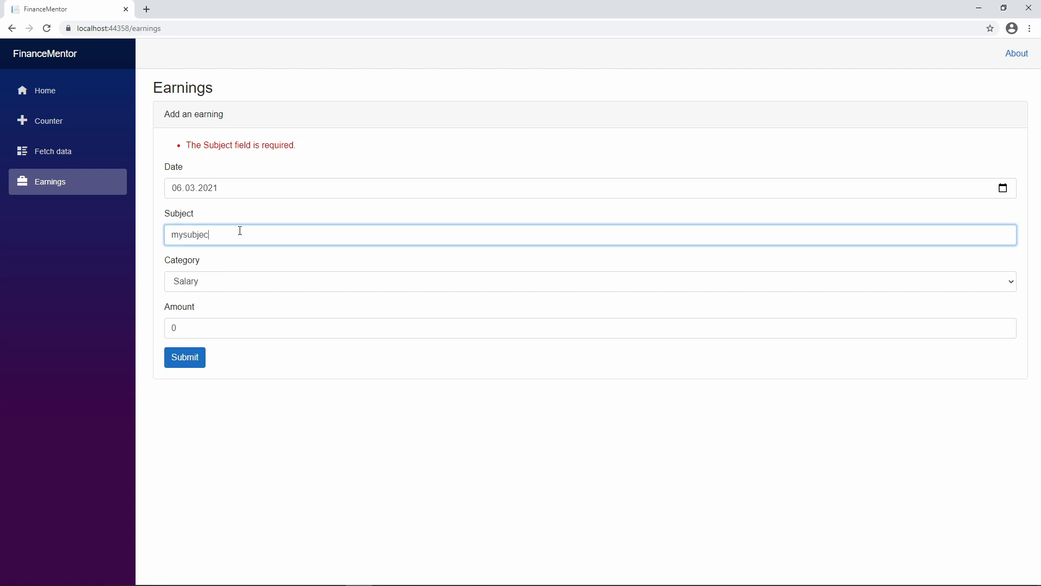
{"action": "type", "text": "t"}
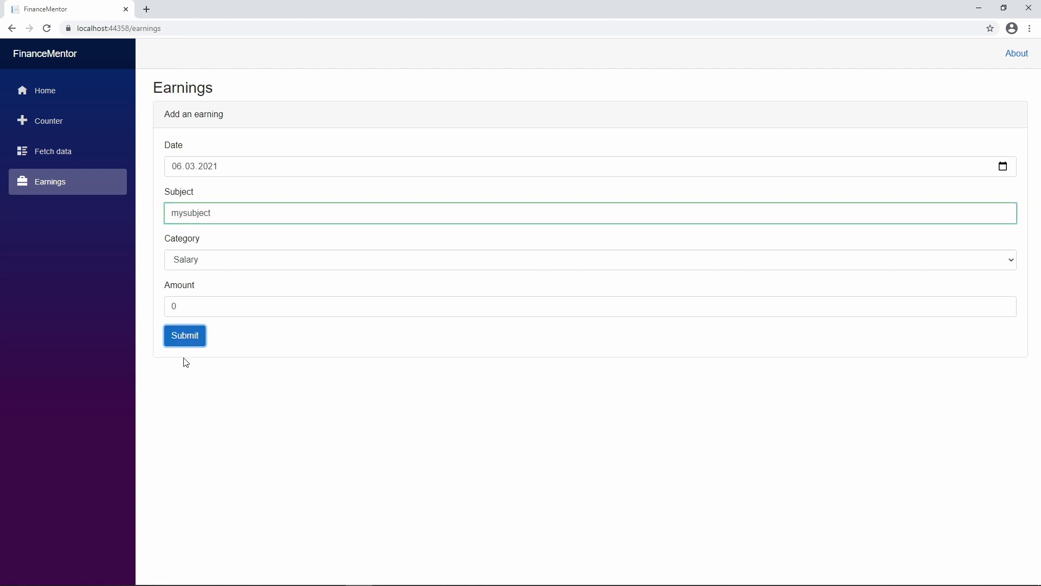
{"action": "left_click", "coordinate": [185, 335]}
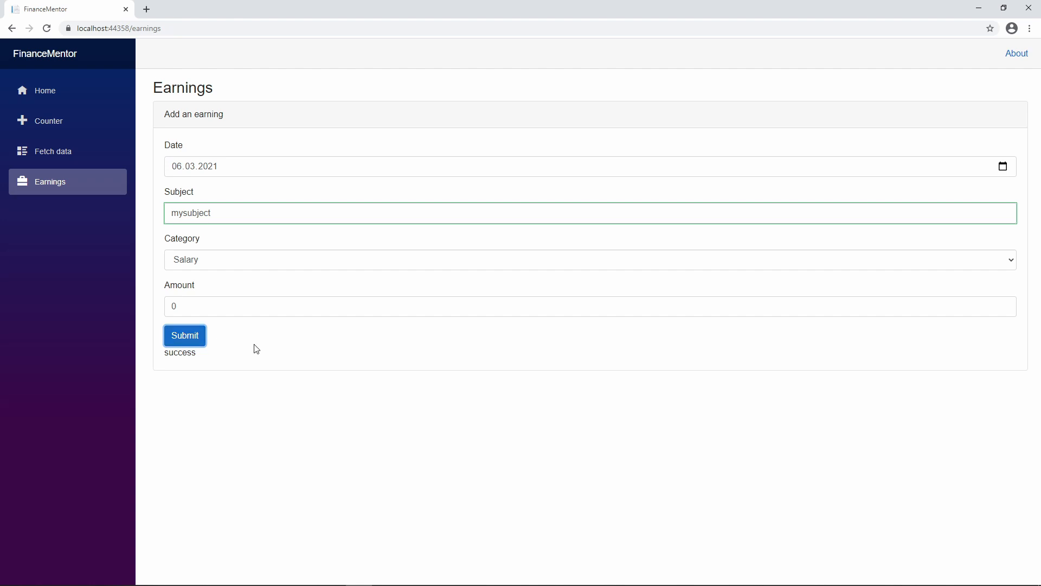